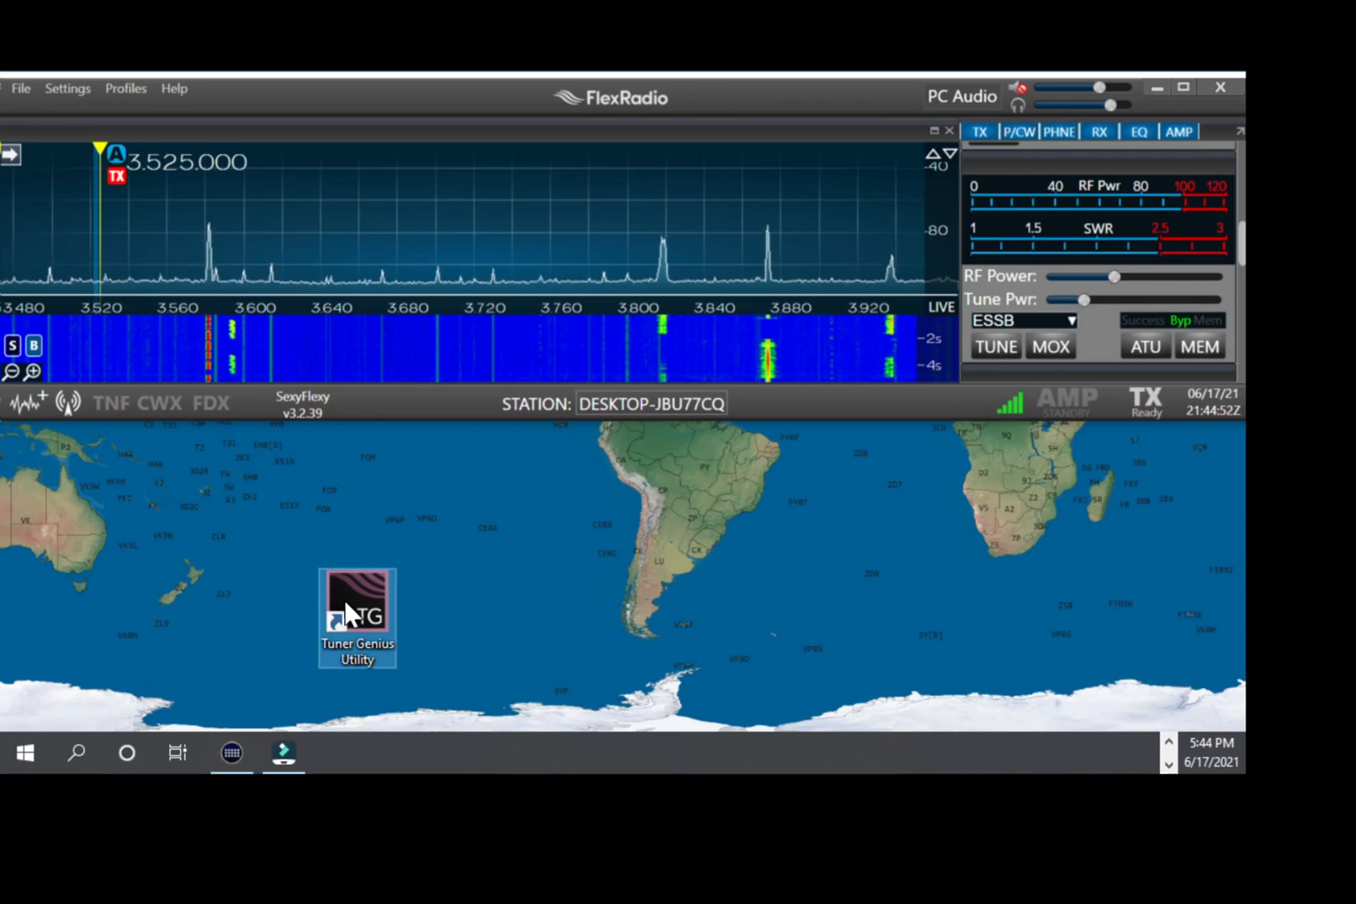
- Launch Tuner Genius Utility and connect to the Tuner Genius XL under Local devices
double_click(356, 601)
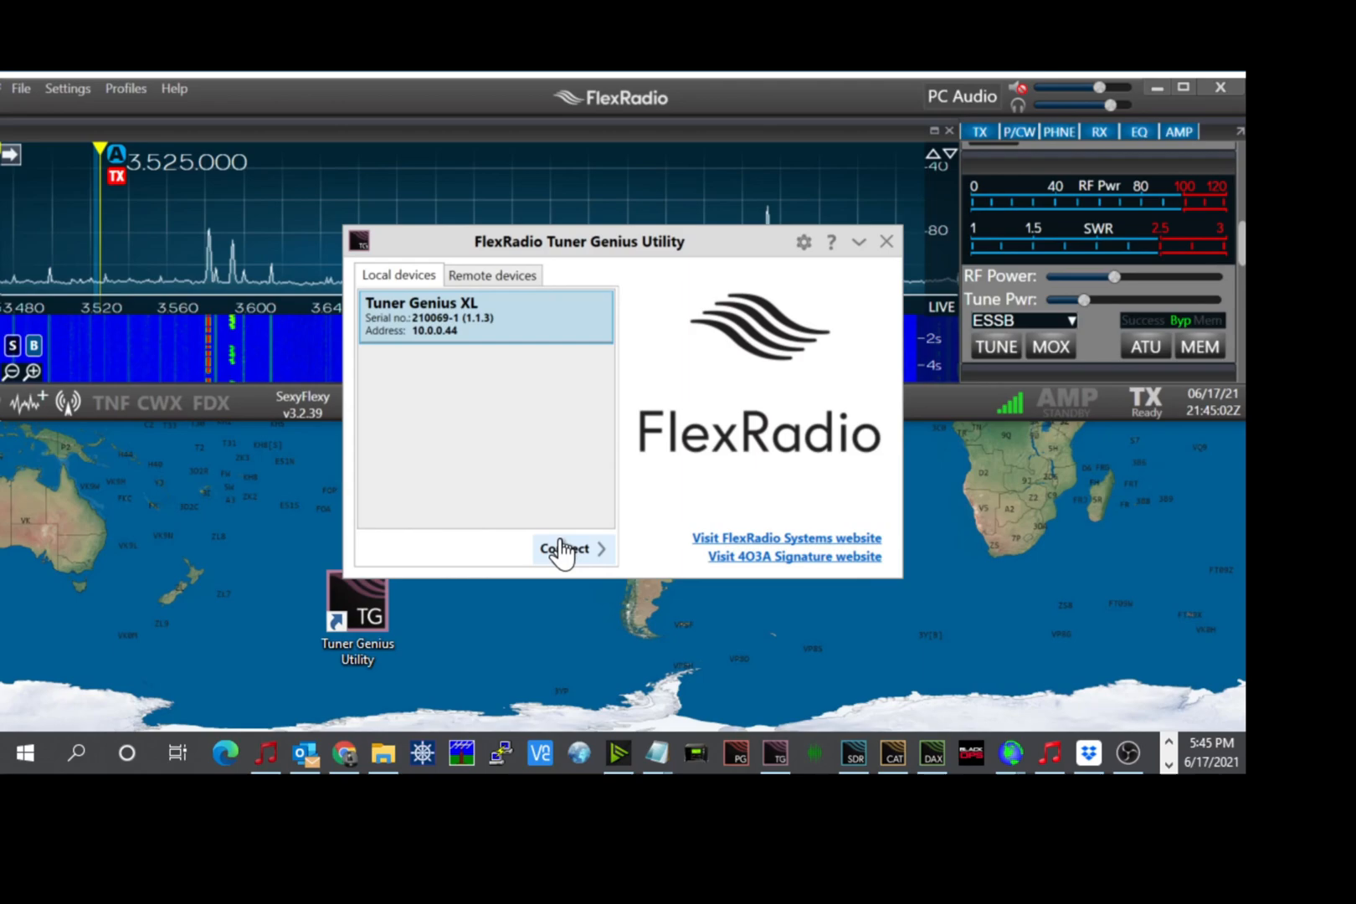
left_click(563, 549)
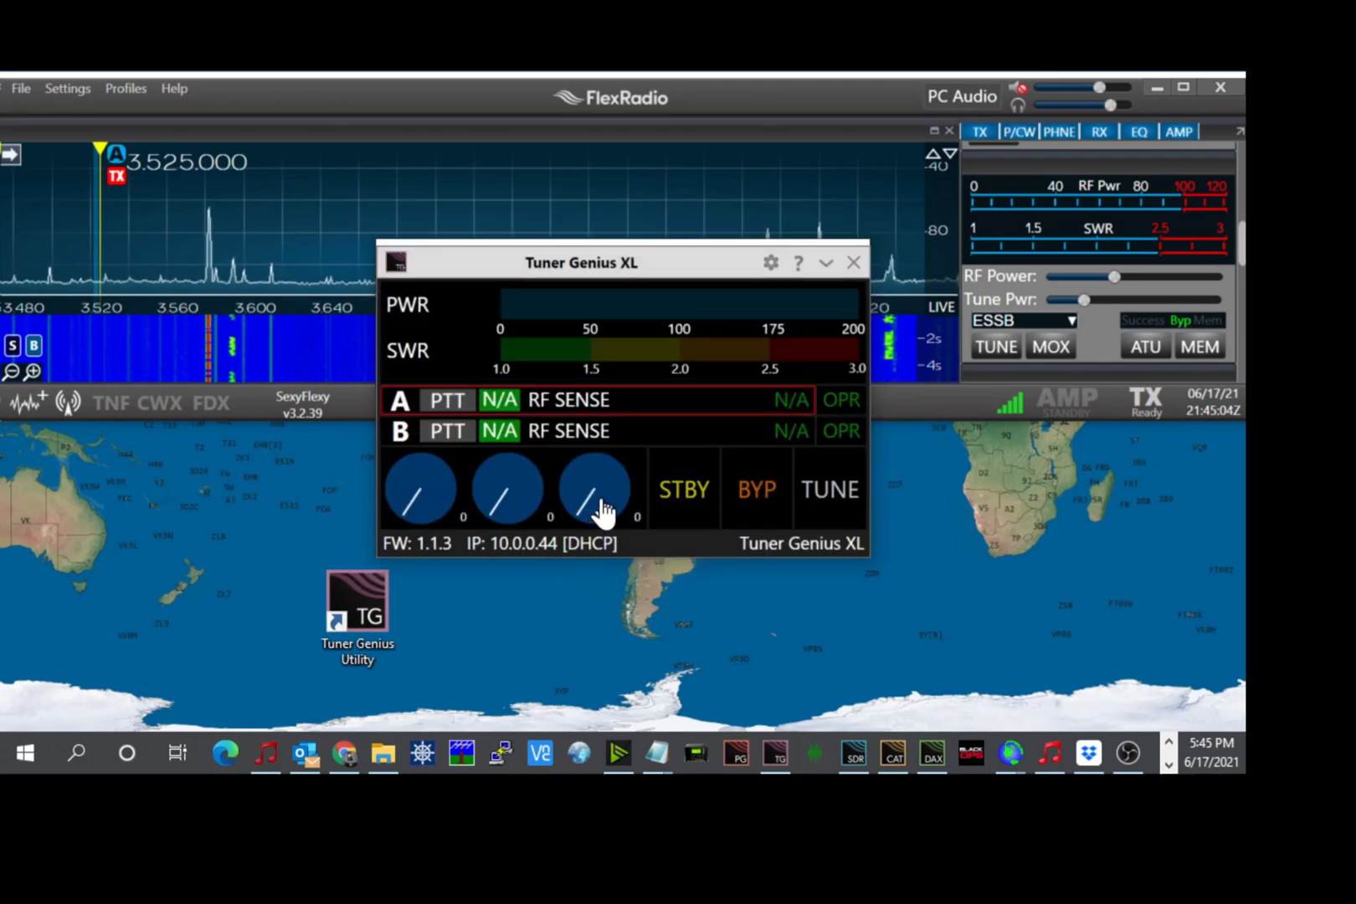
mouse_move(638, 474)
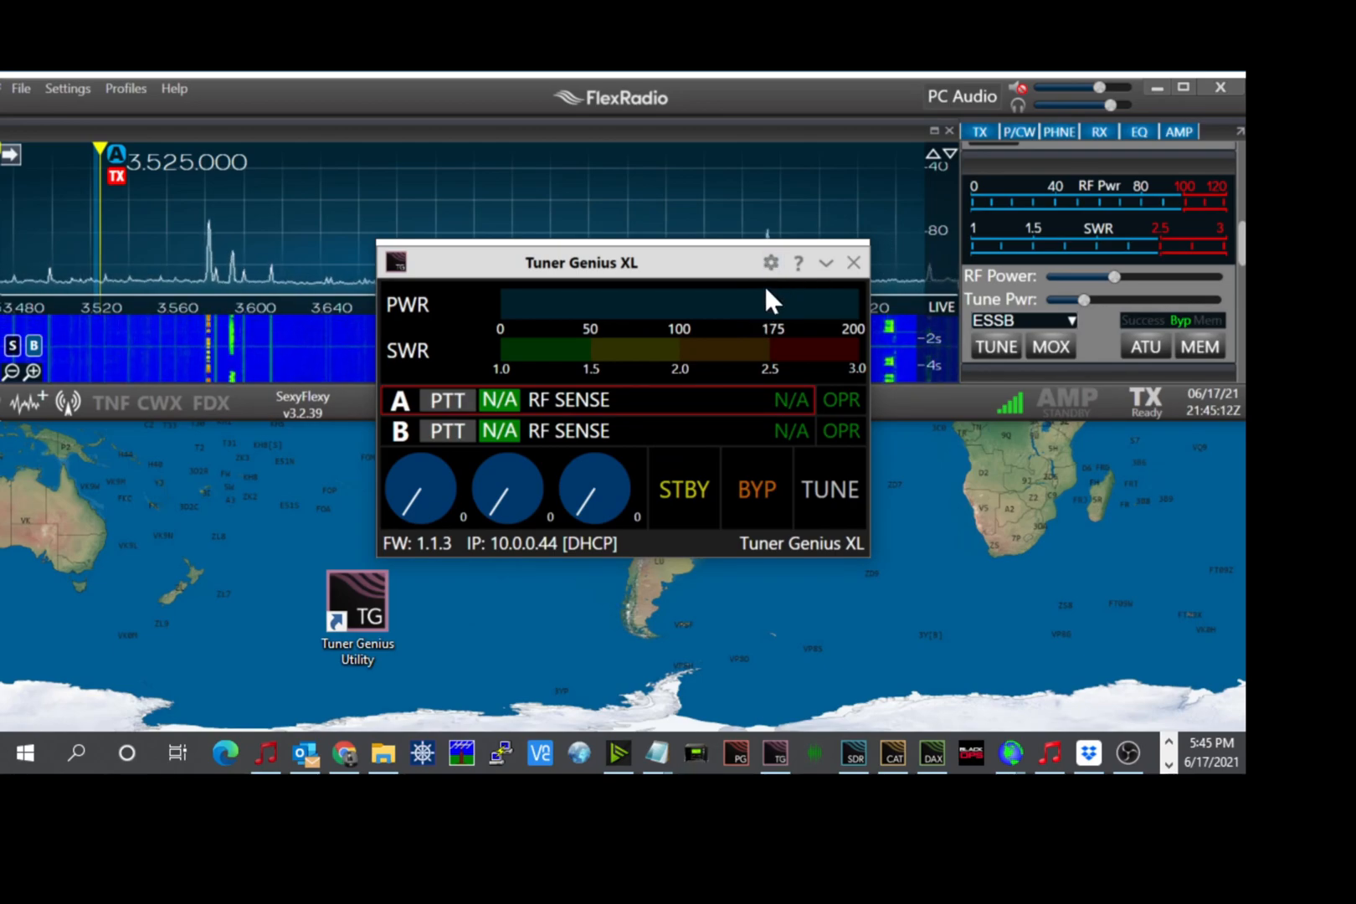
mouse_move(770, 263)
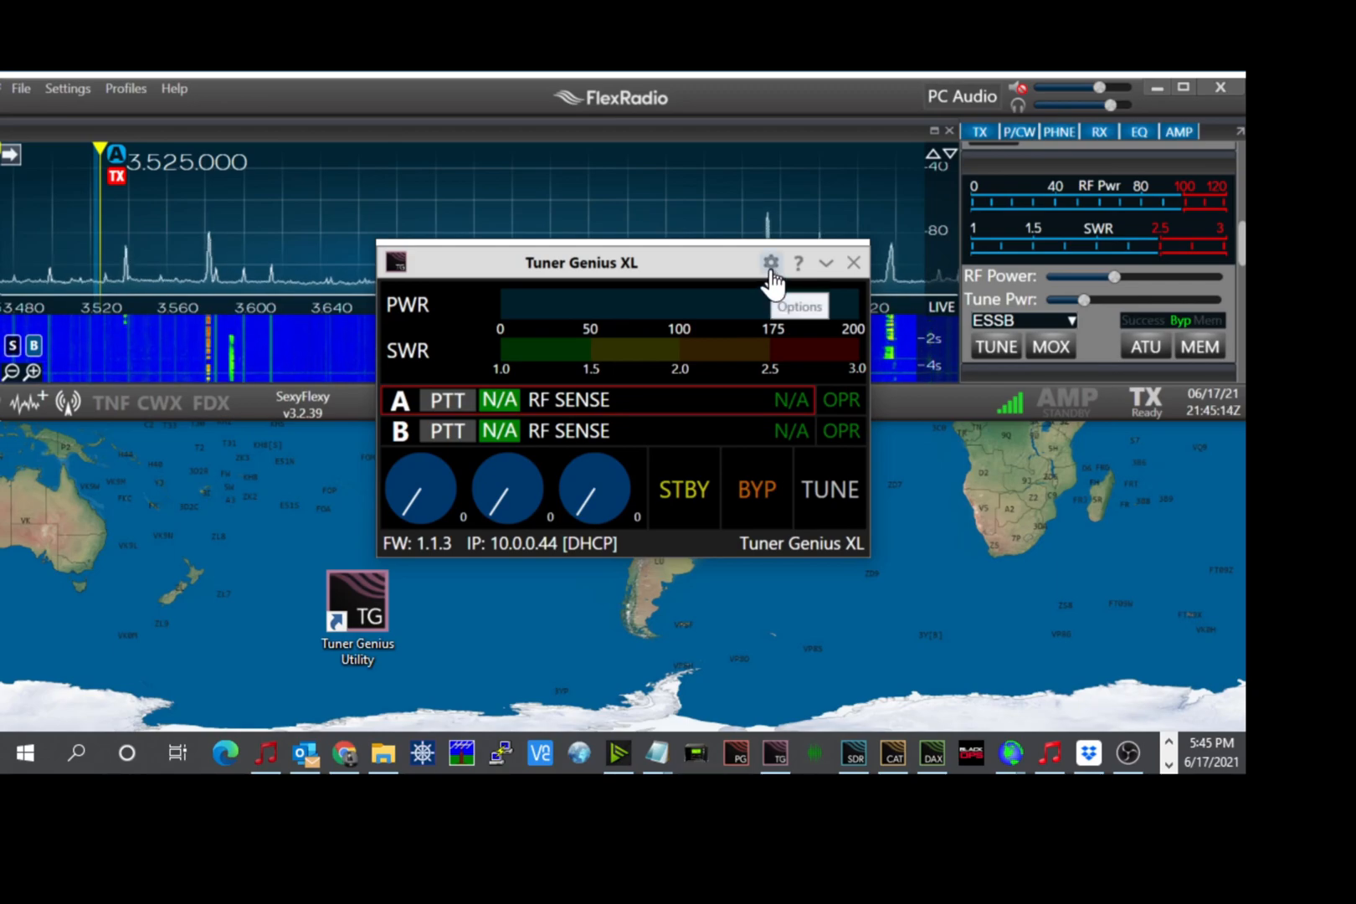
- Open the Tuner Genius XL device settings showing DHCP network details at 10.0.0.44
left_click(768, 263)
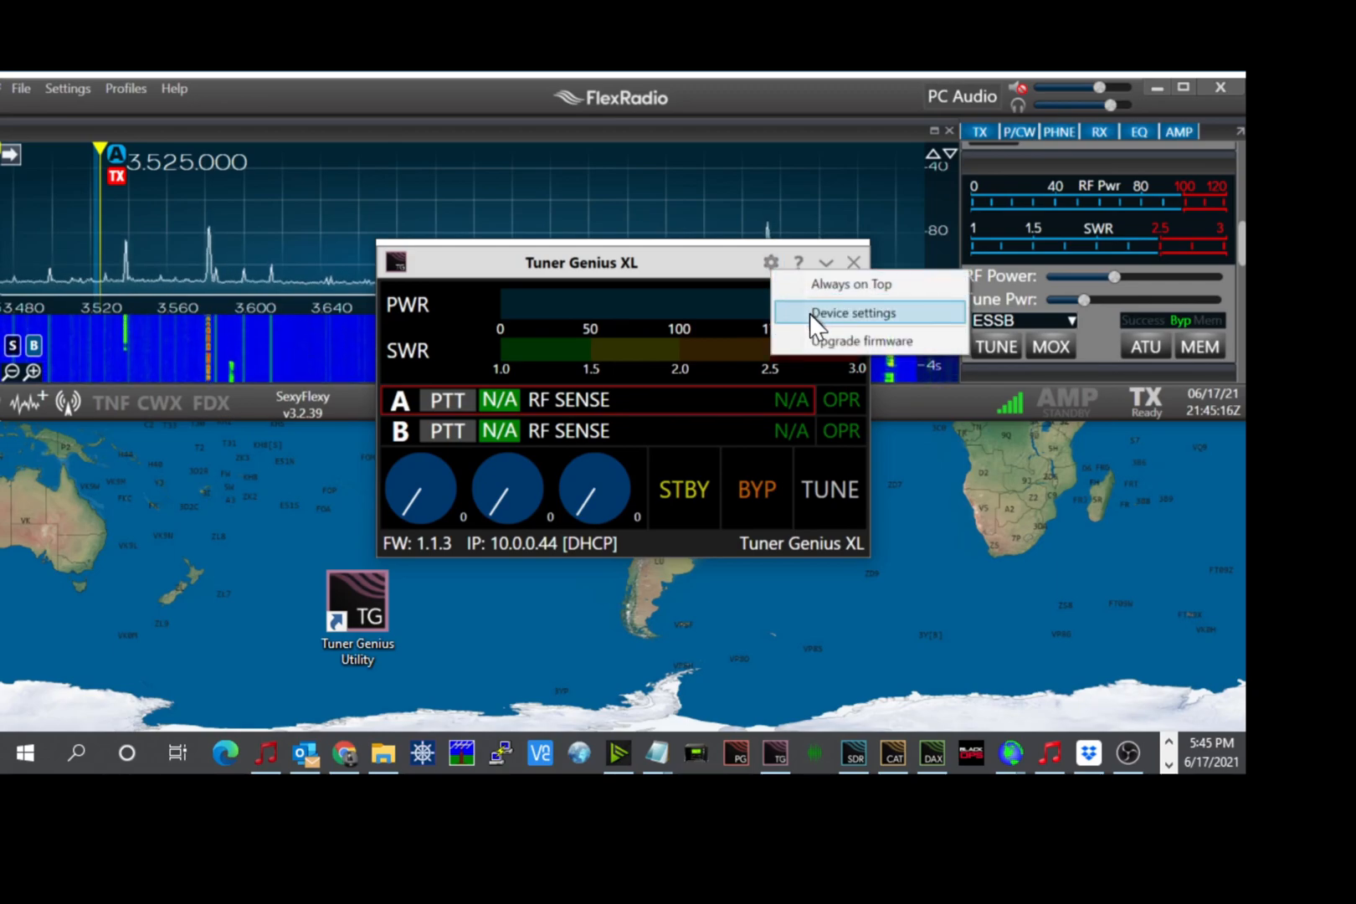
left_click(852, 314)
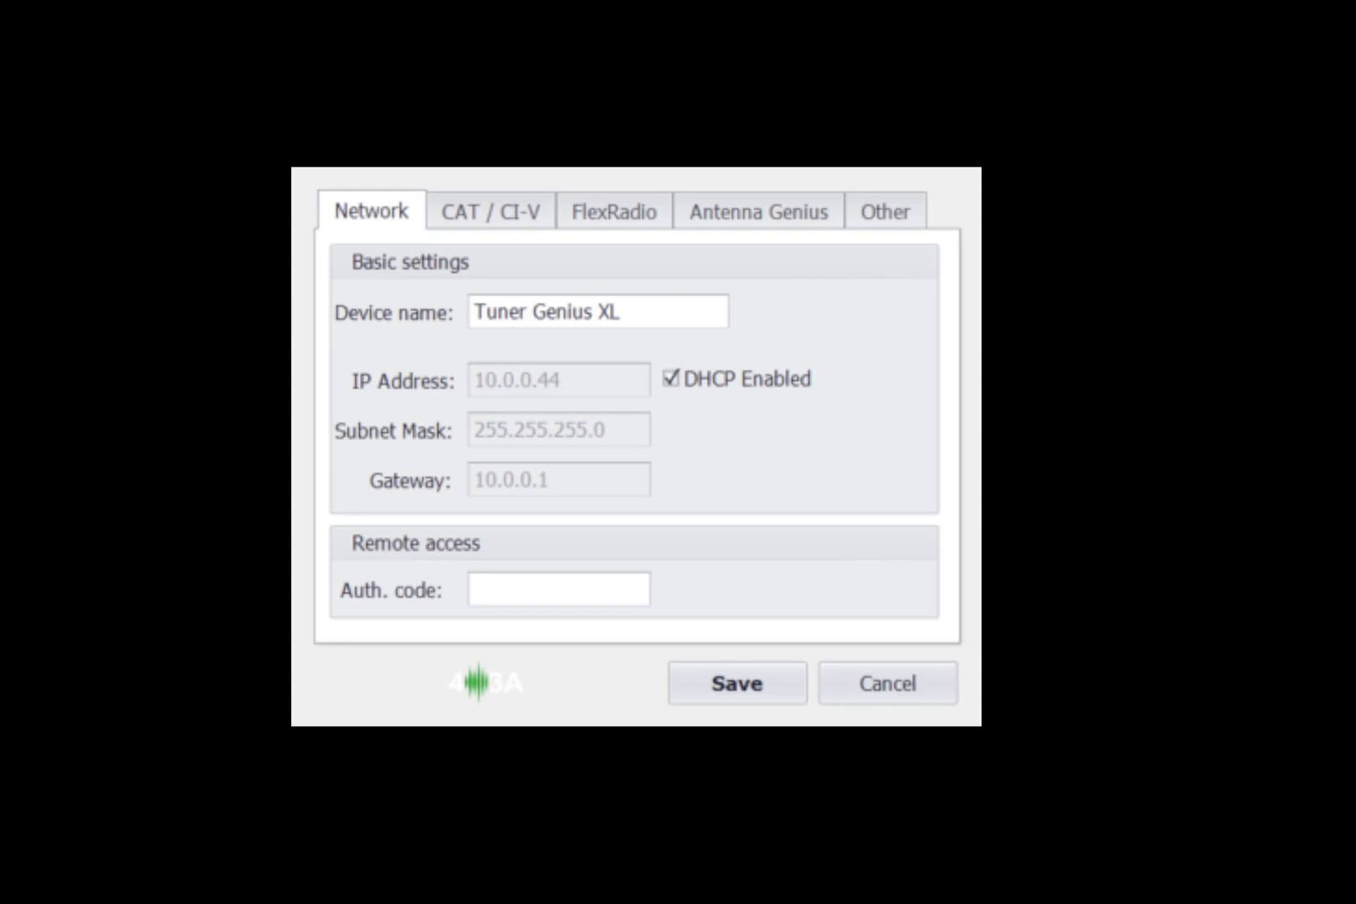
- Review the CAT / CI-V ports, toggling Port A serial control on and back off
left_click(489, 211)
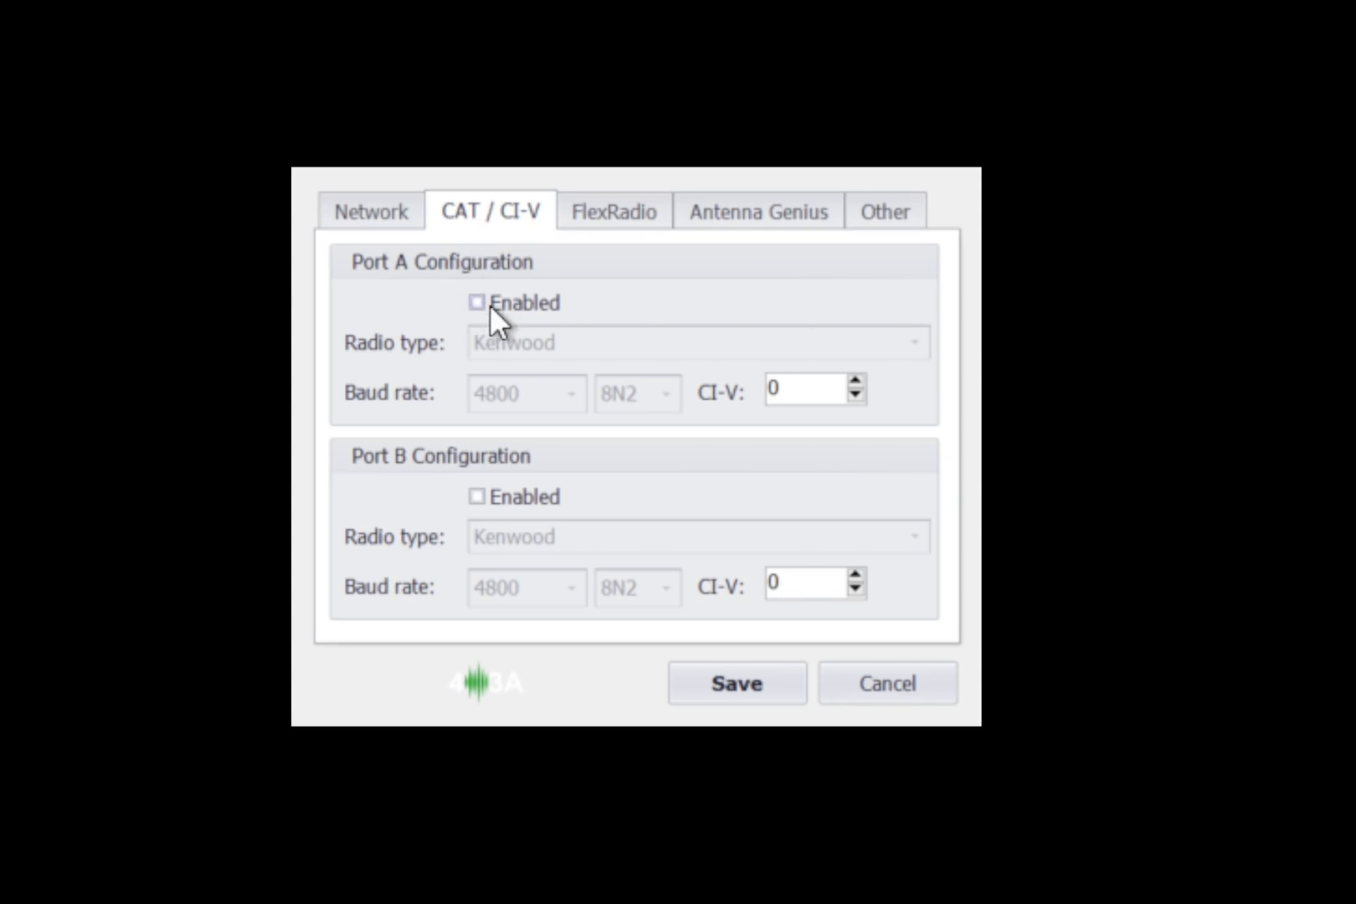
left_click(477, 301)
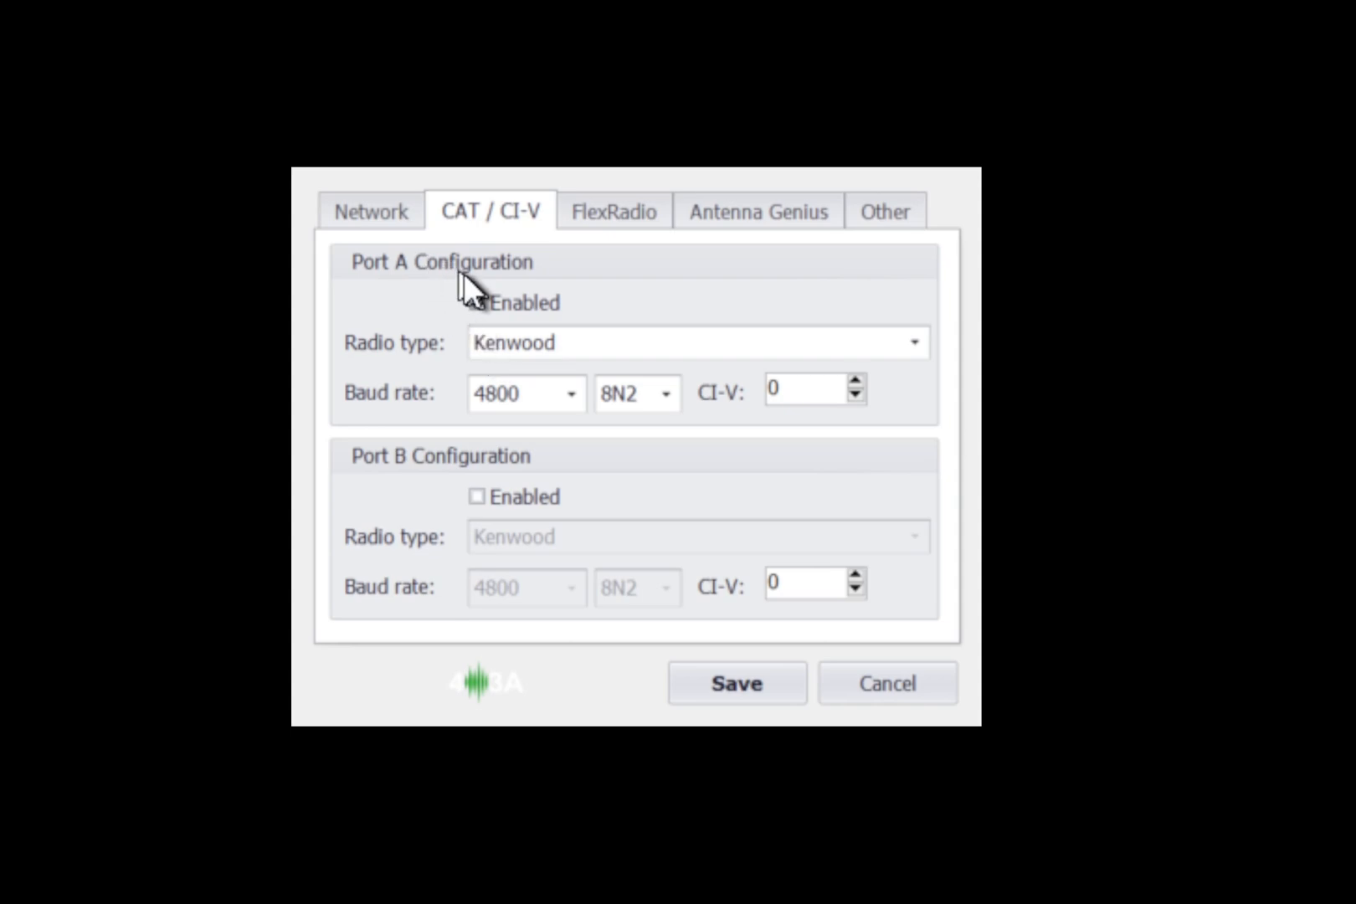
left_click(477, 302)
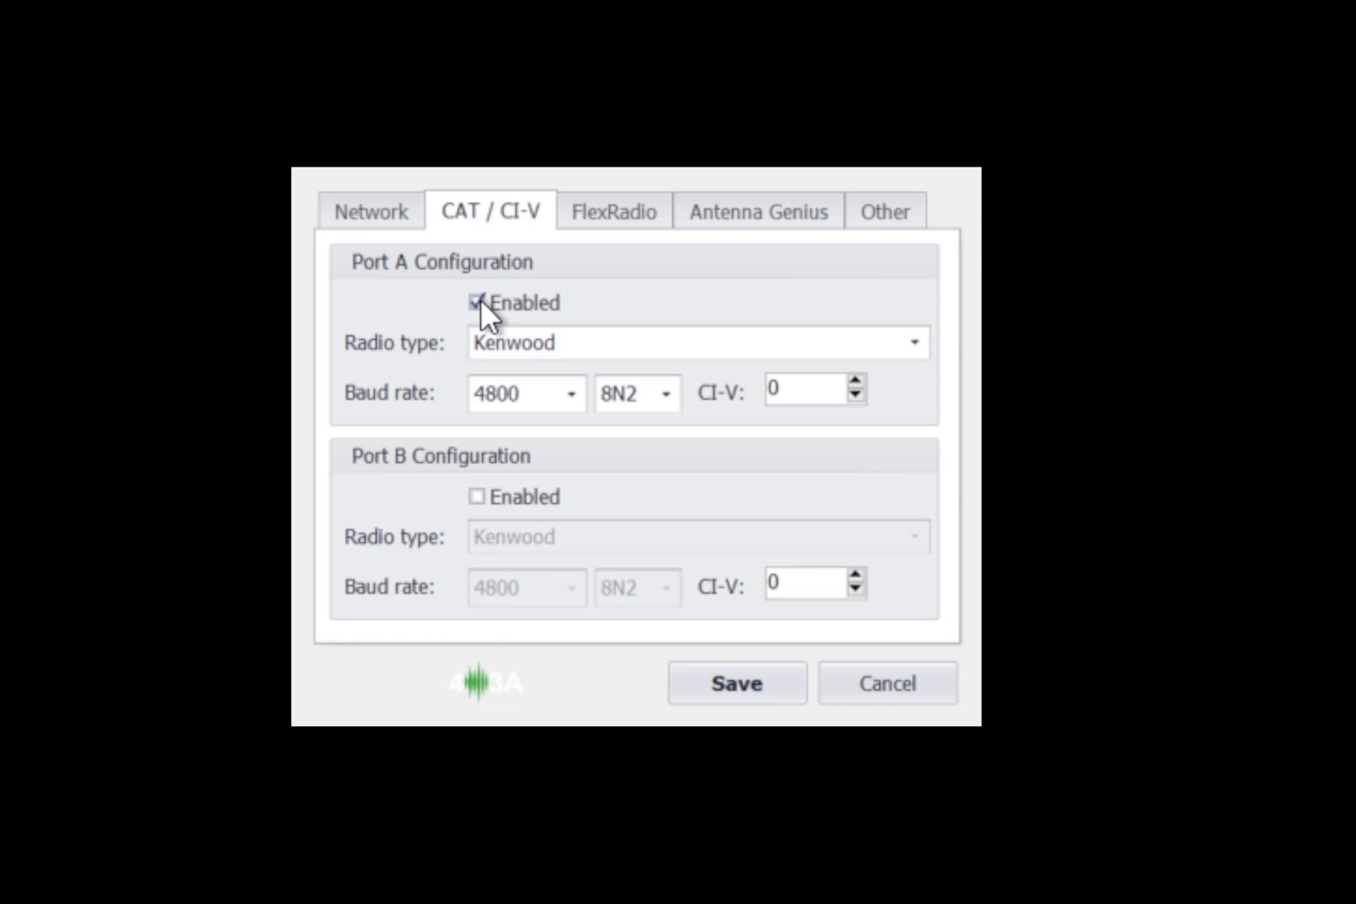
left_click(477, 303)
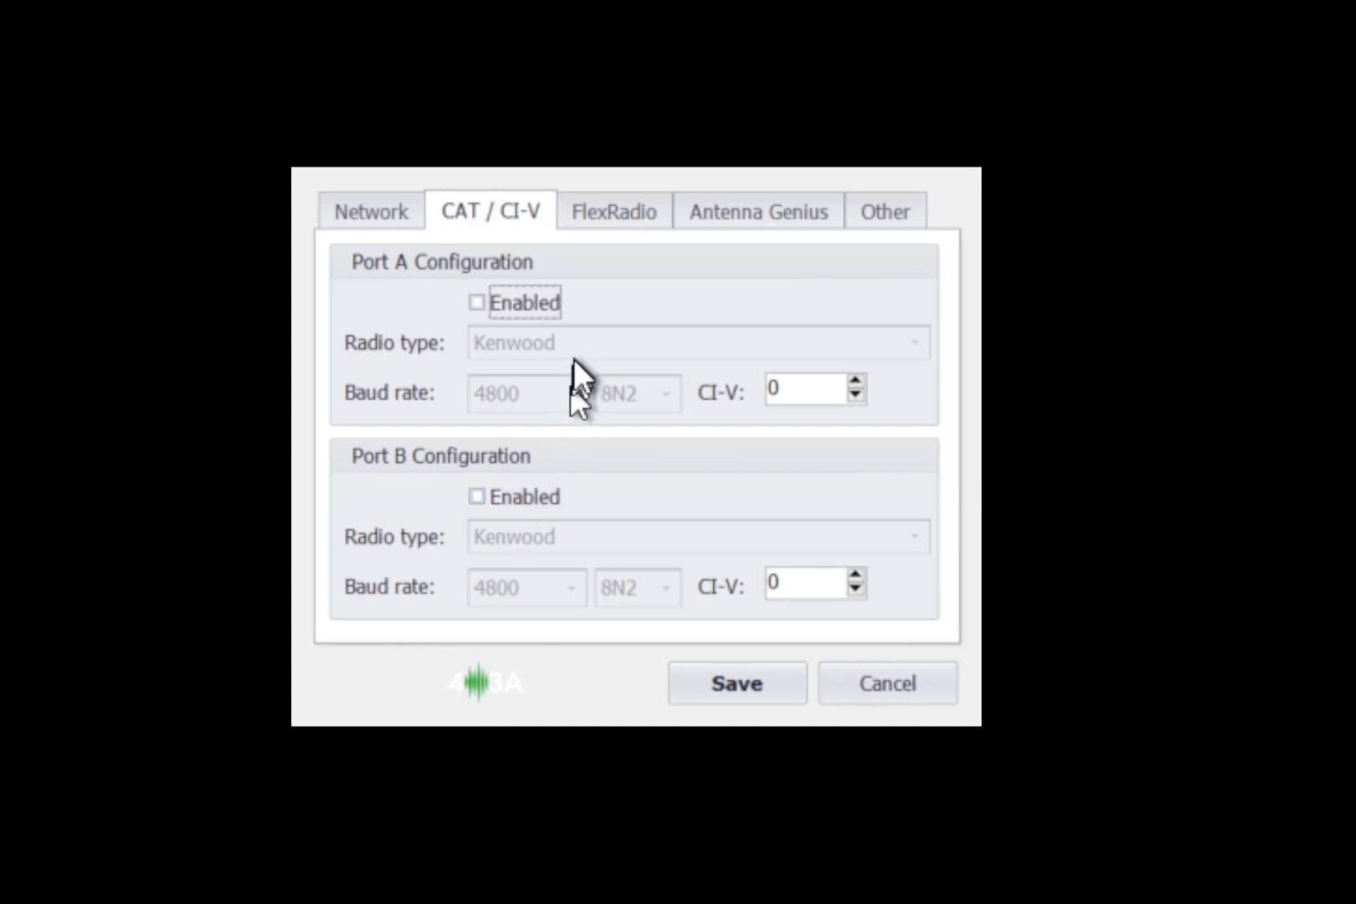
mouse_move(474, 338)
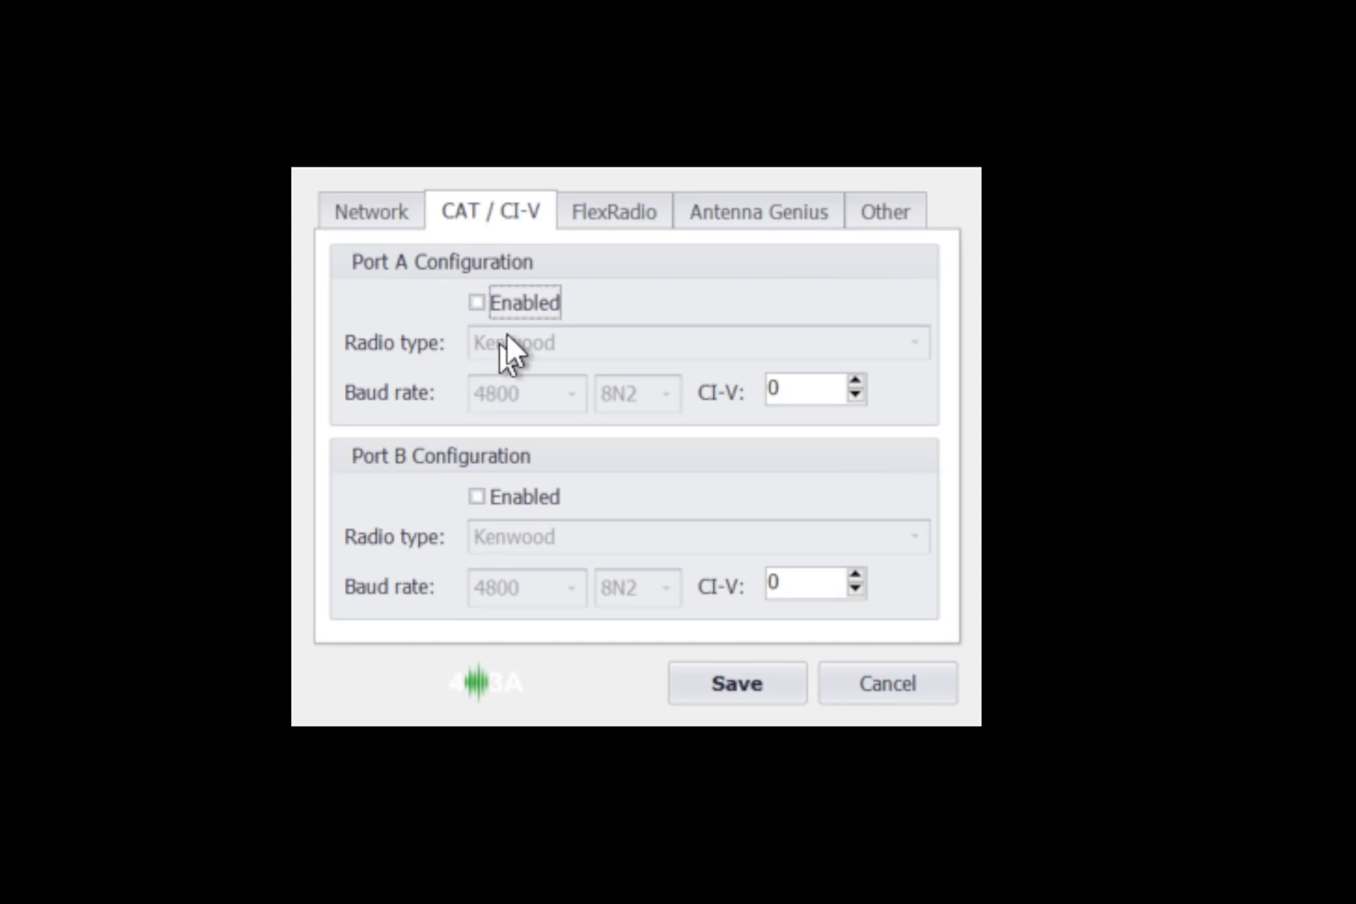
mouse_move(581, 270)
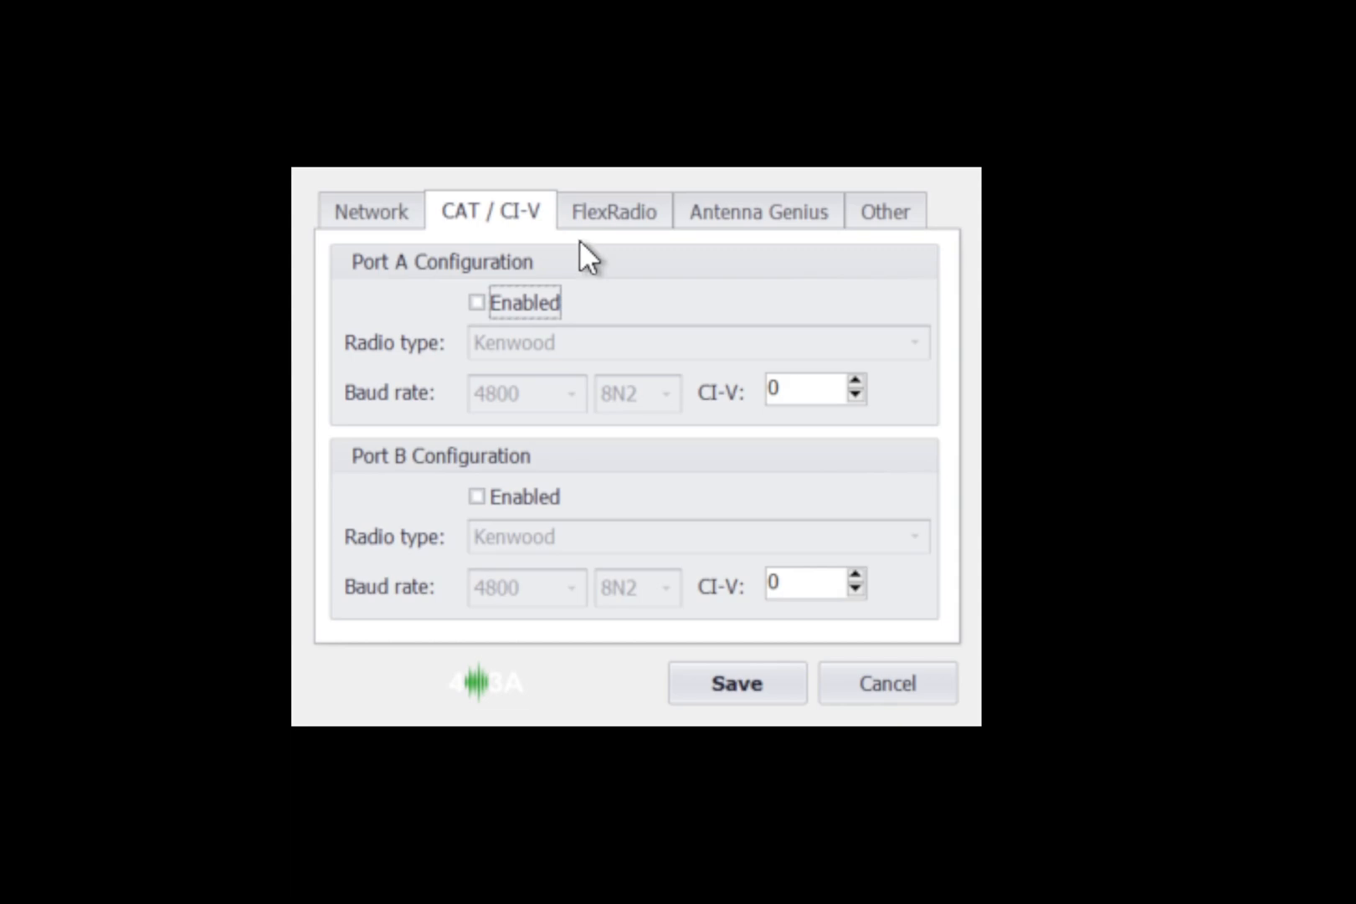
mouse_move(593, 286)
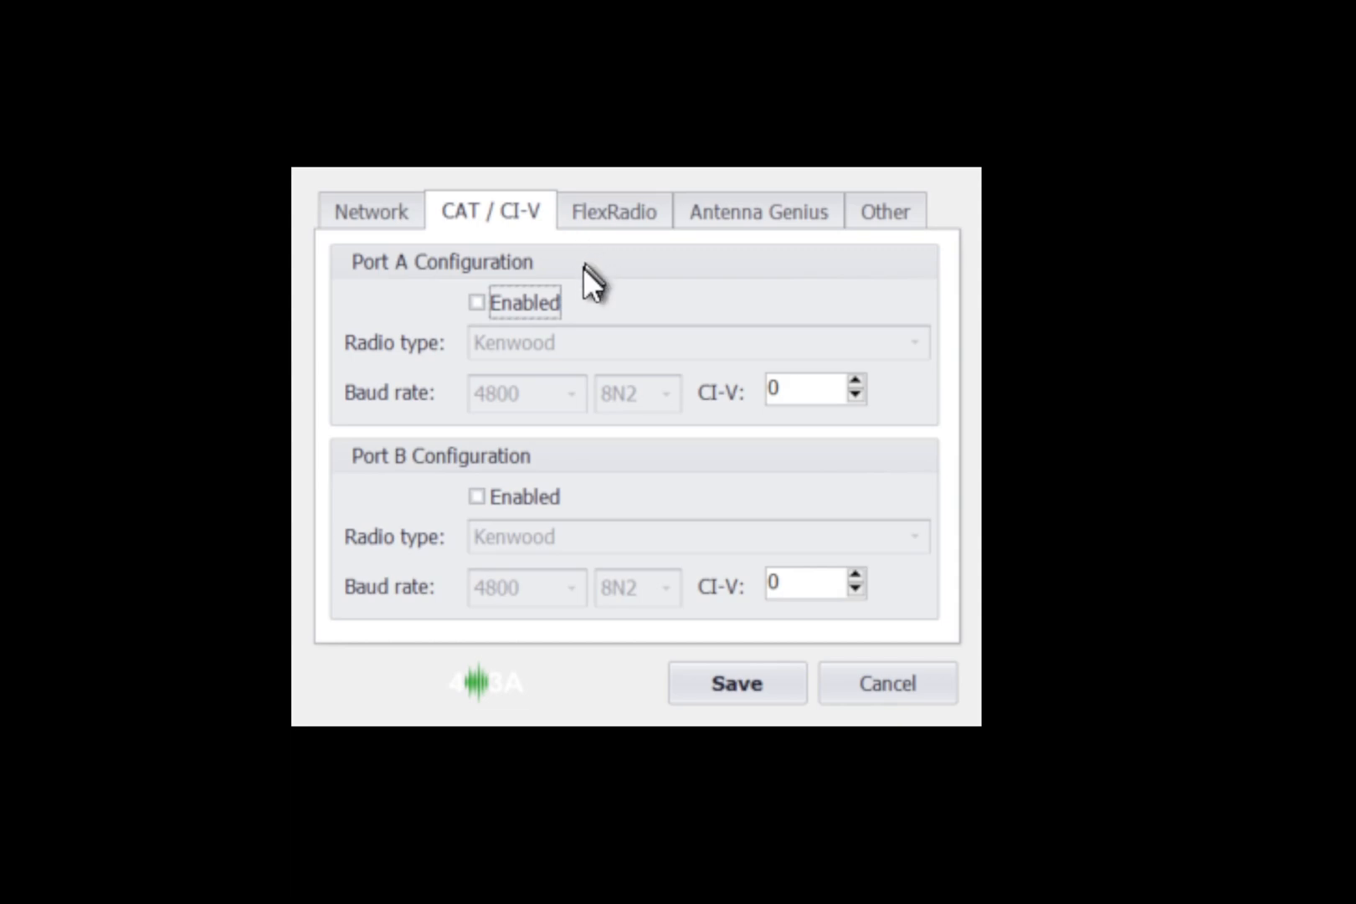
mouse_move(578, 413)
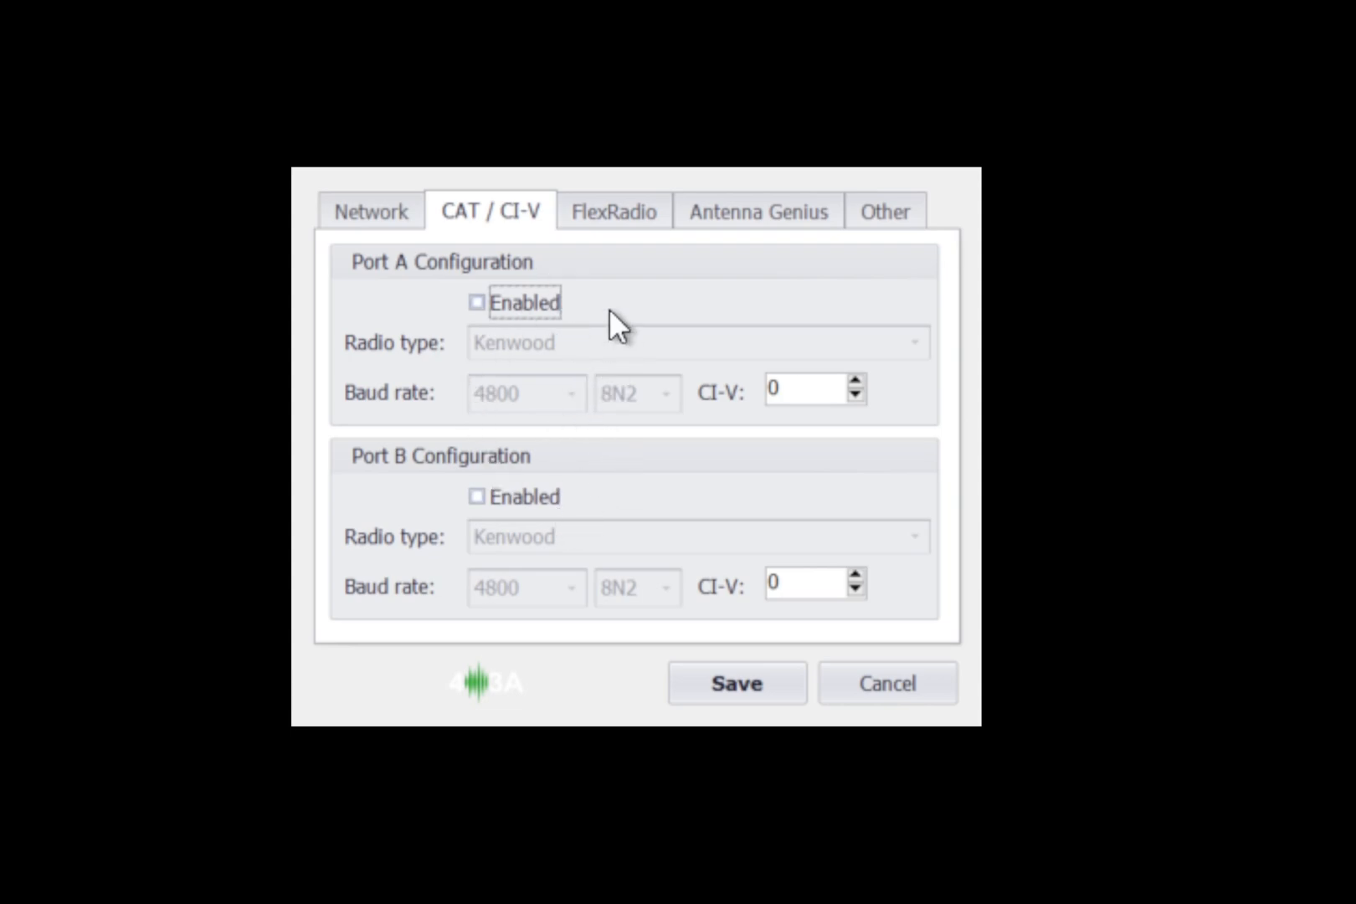
- Enable FlexRadio tracking on Port A with the detected radio's serial number selected
left_click(613, 211)
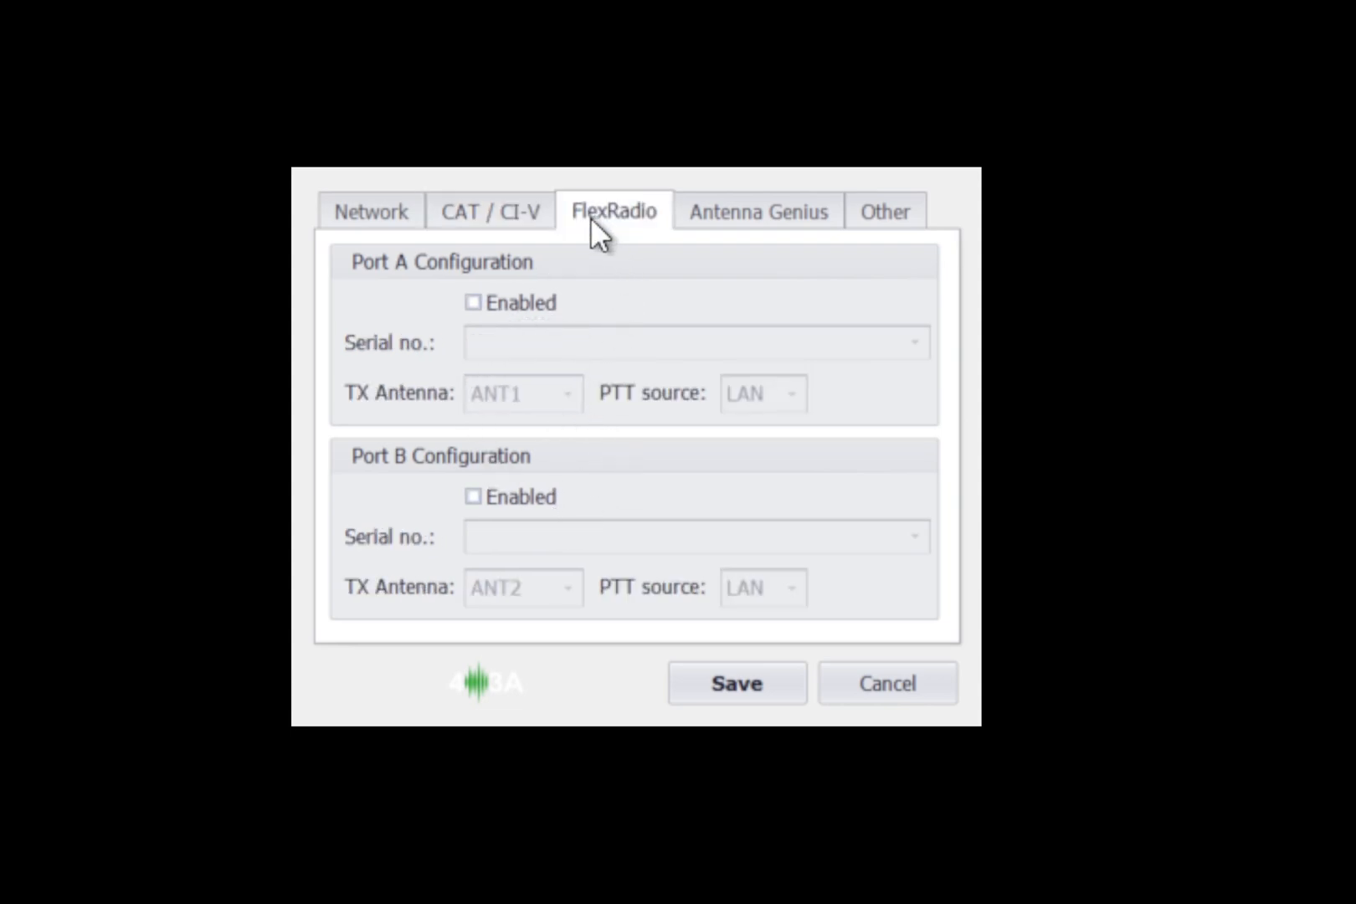
mouse_move(610, 260)
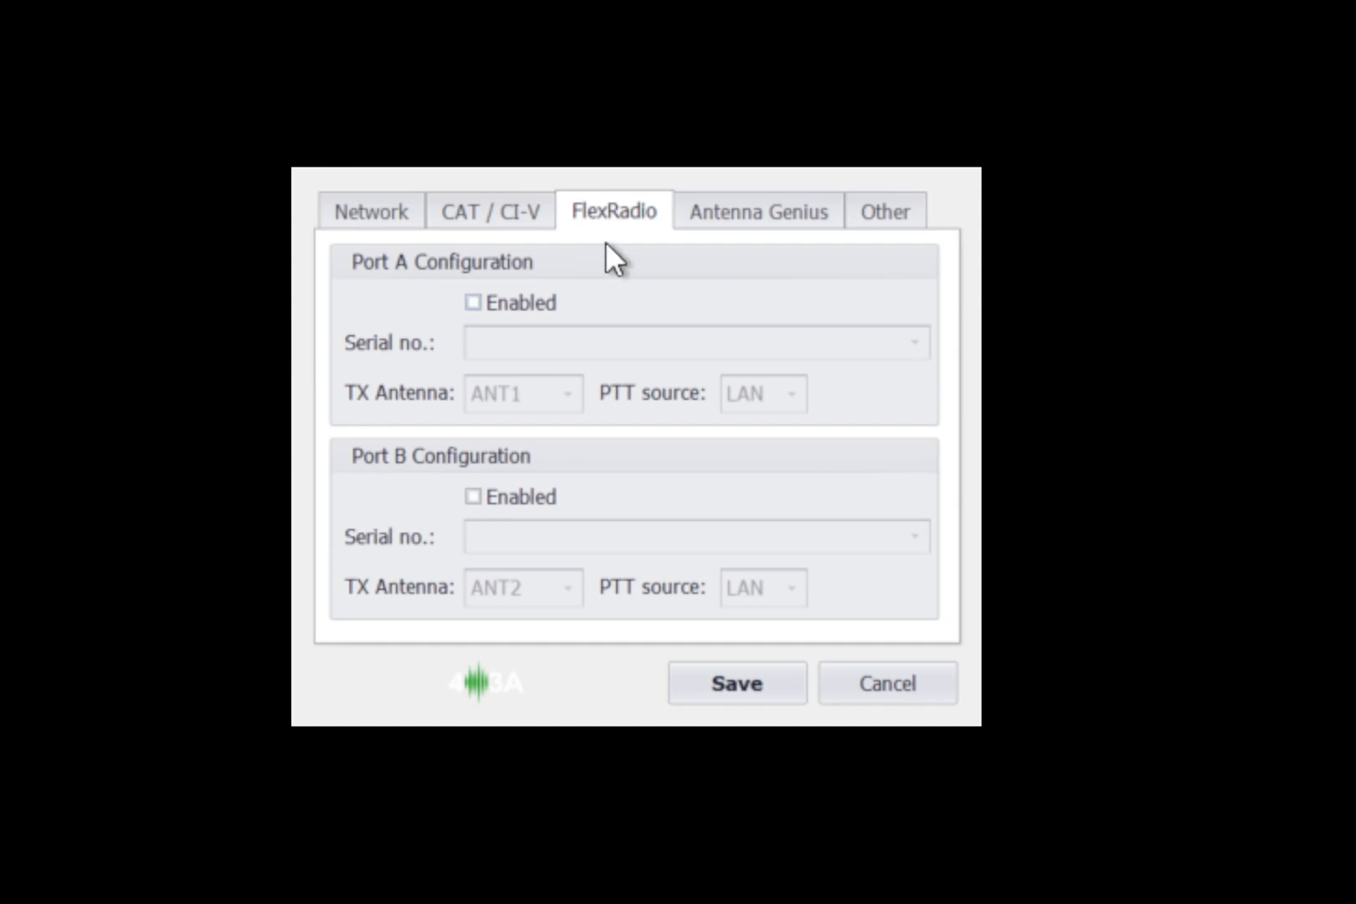
mouse_move(519, 320)
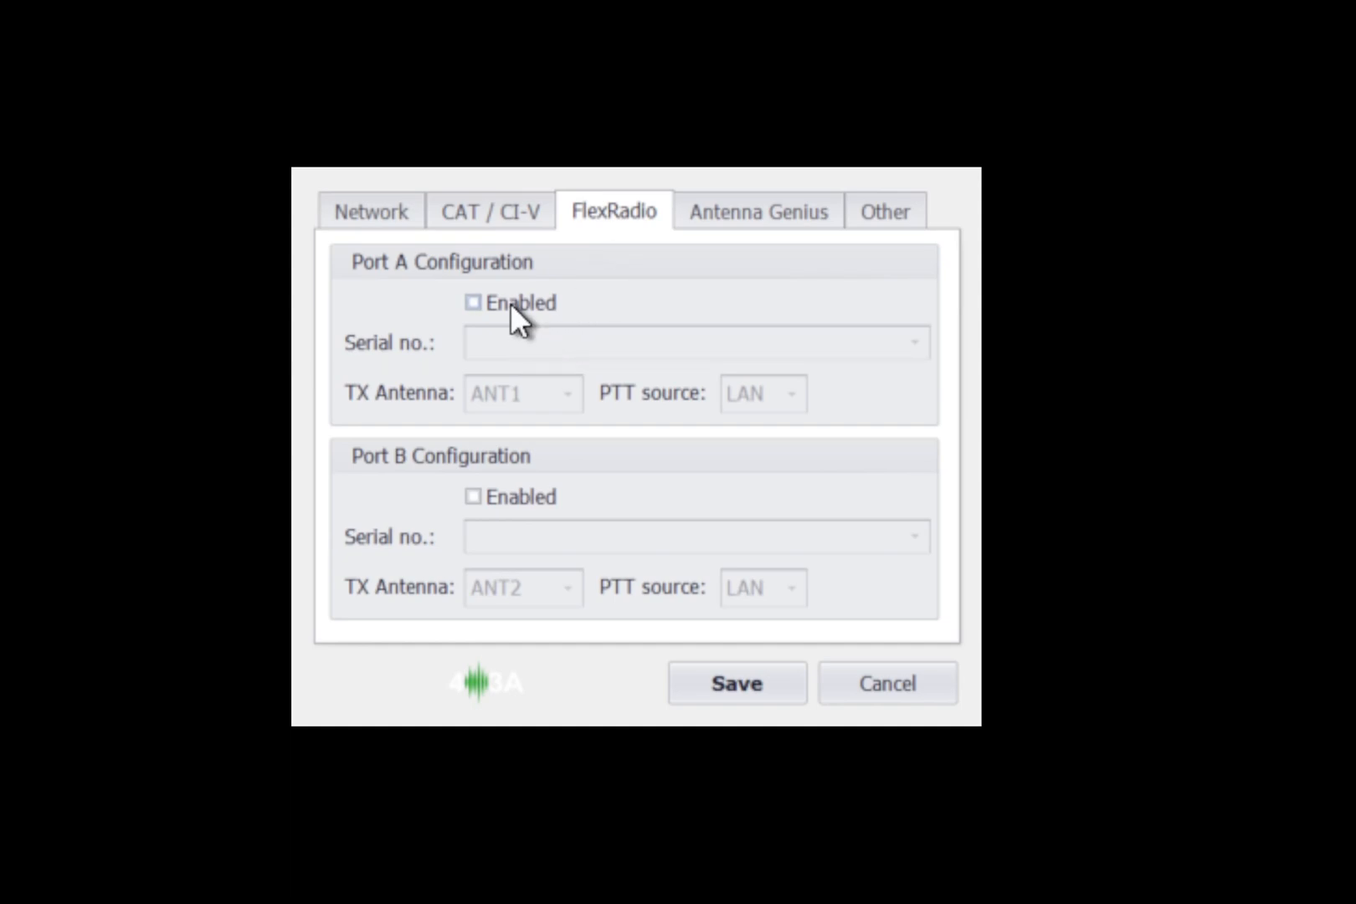
left_click(473, 302)
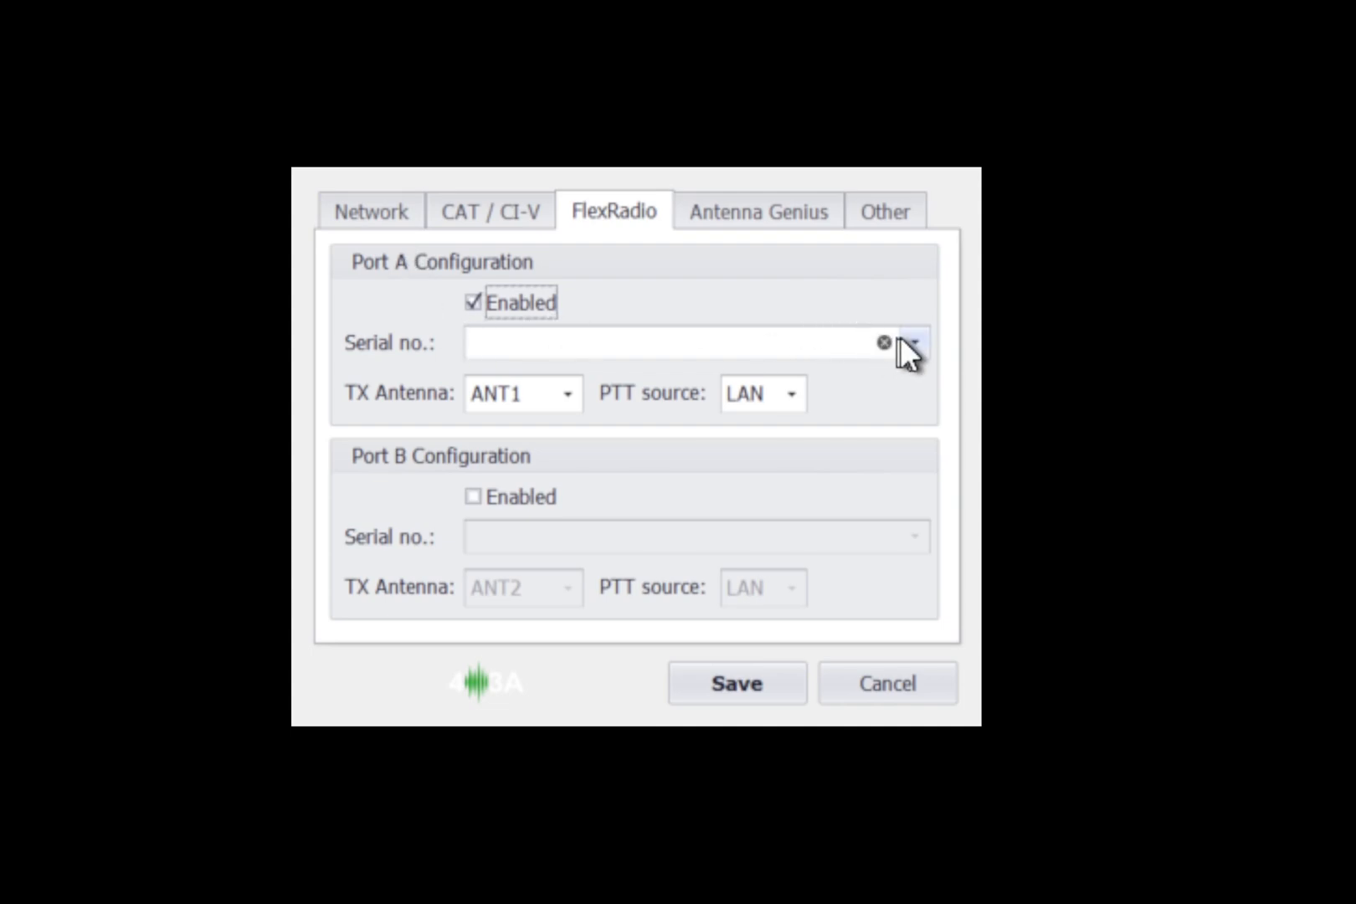
left_click(675, 343)
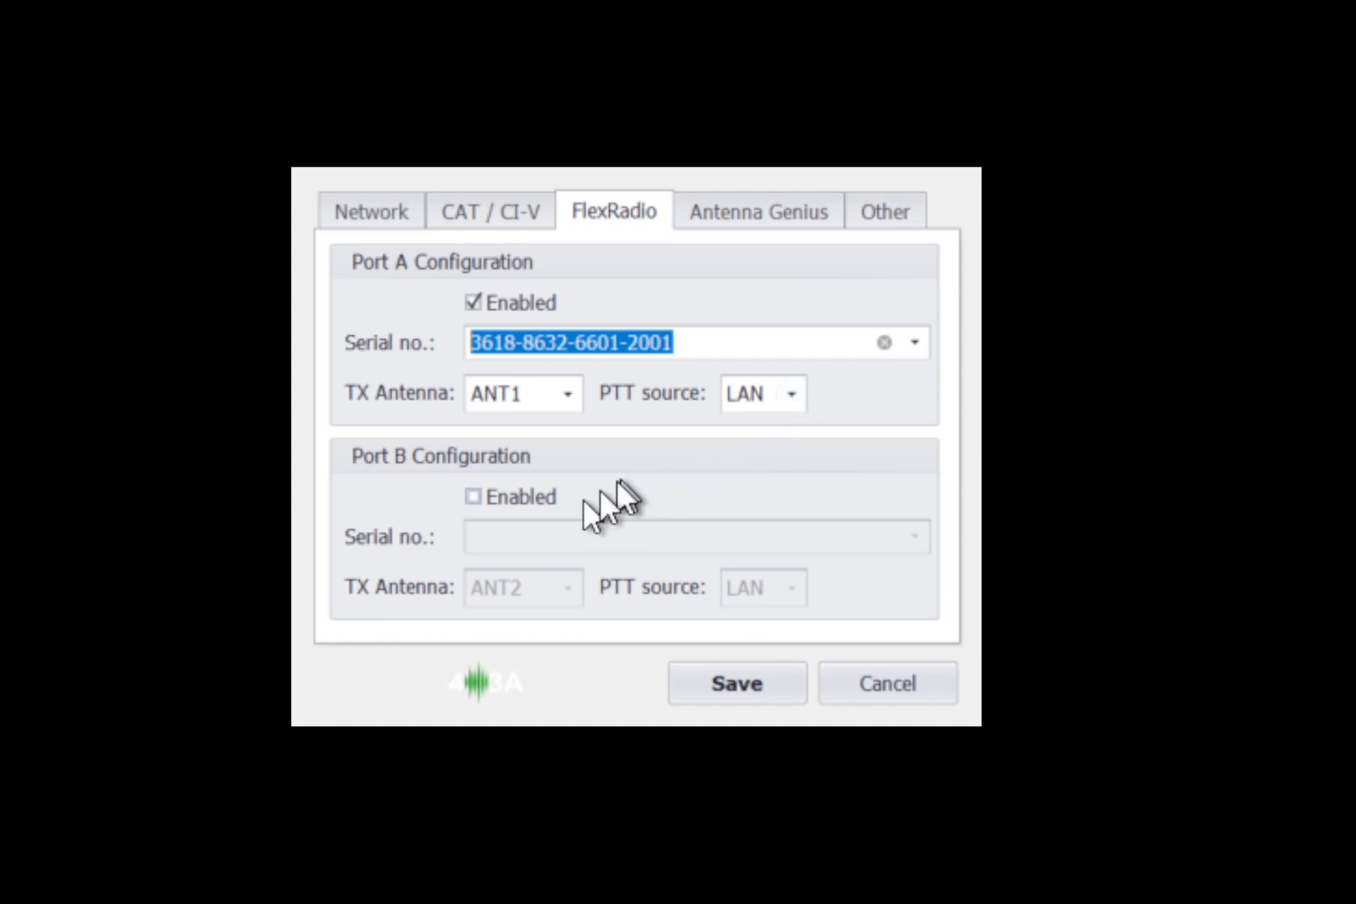
left_click(474, 496)
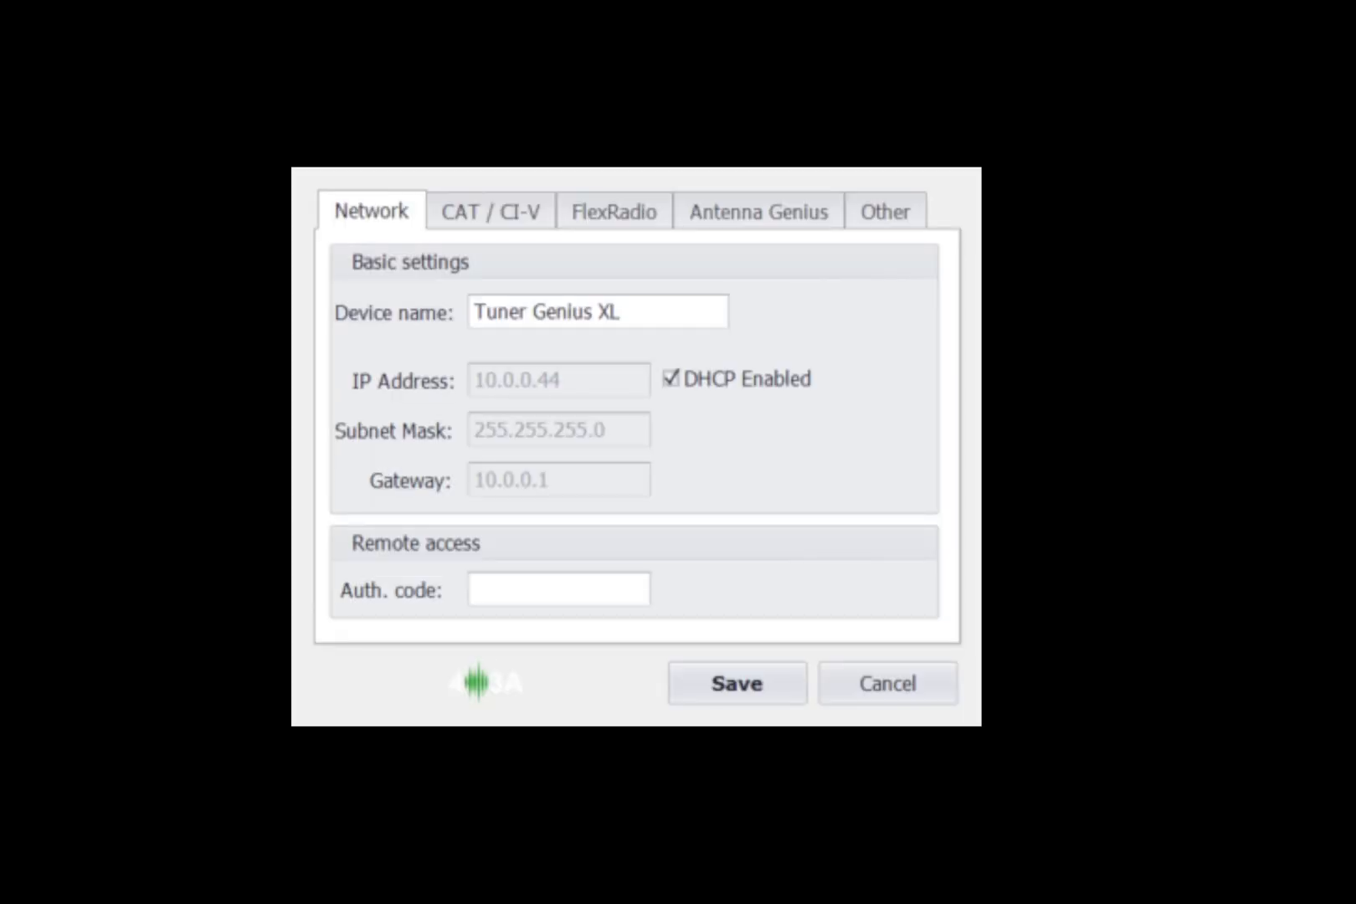
mouse_move(680, 265)
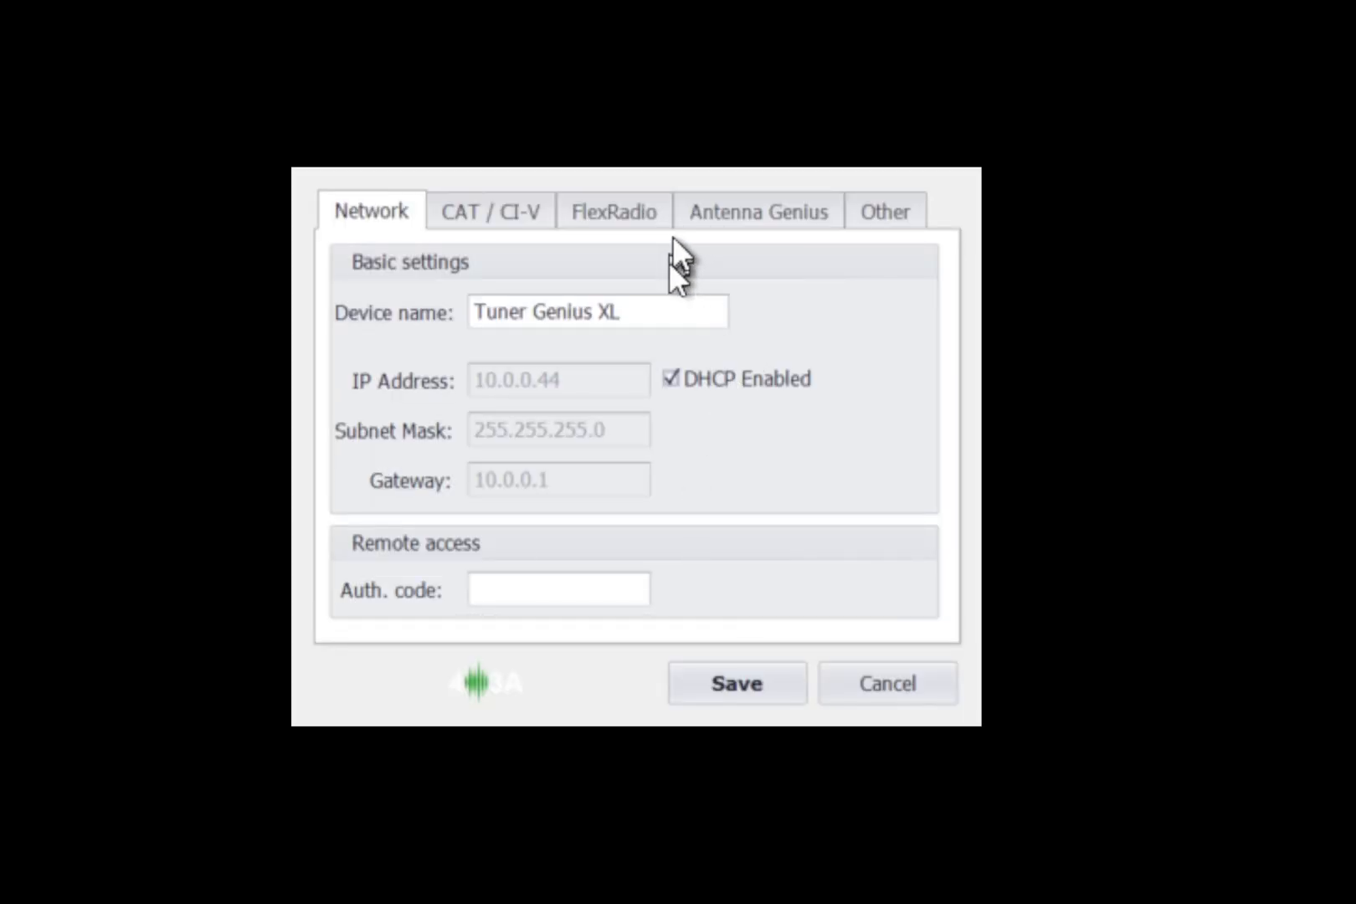
- Set the Antenna Genius link to IP 10.0.0.248 on port 9007 and enable it
left_click(758, 211)
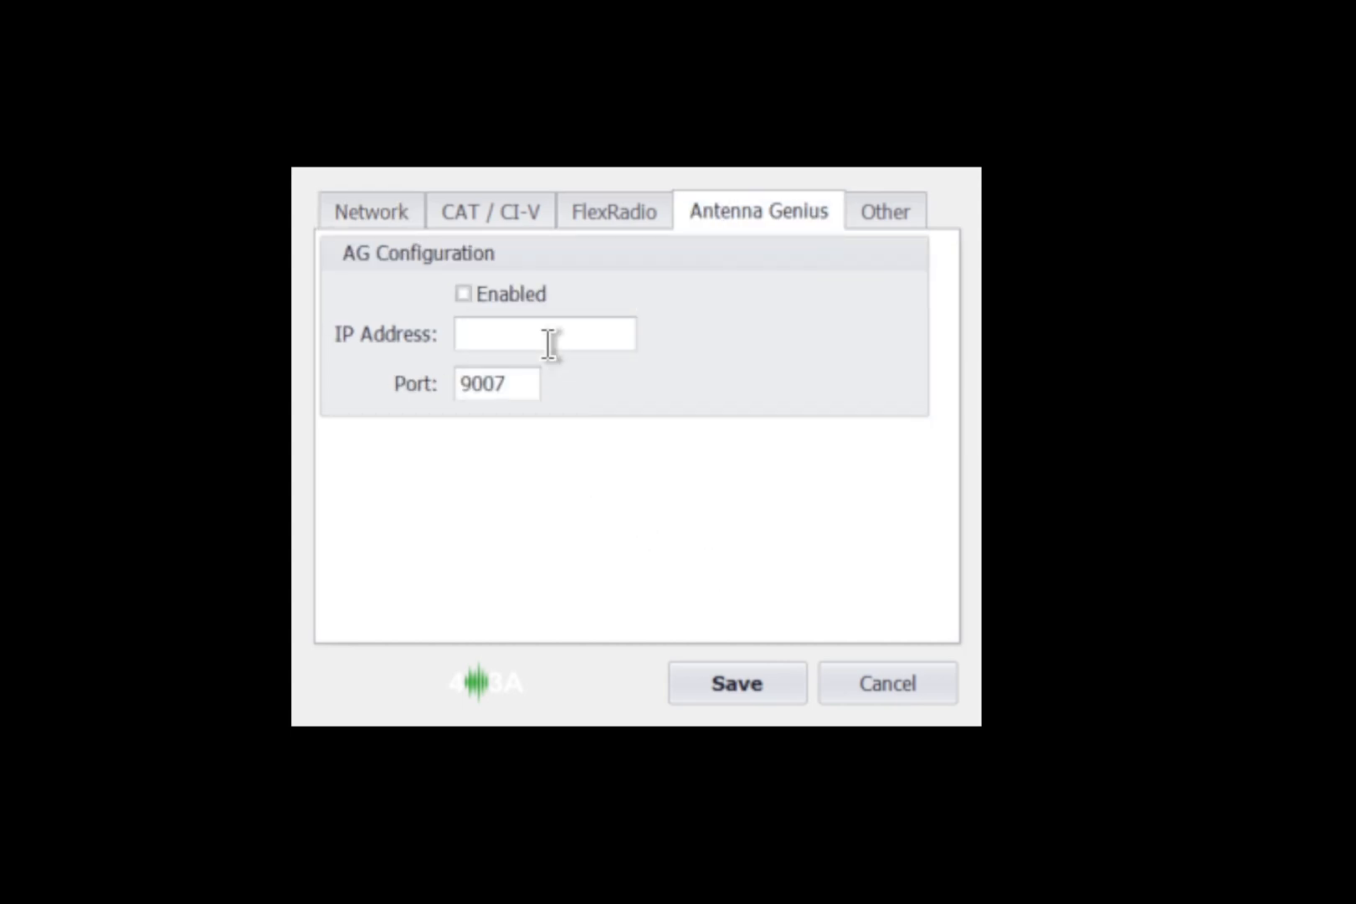
mouse_move(610, 335)
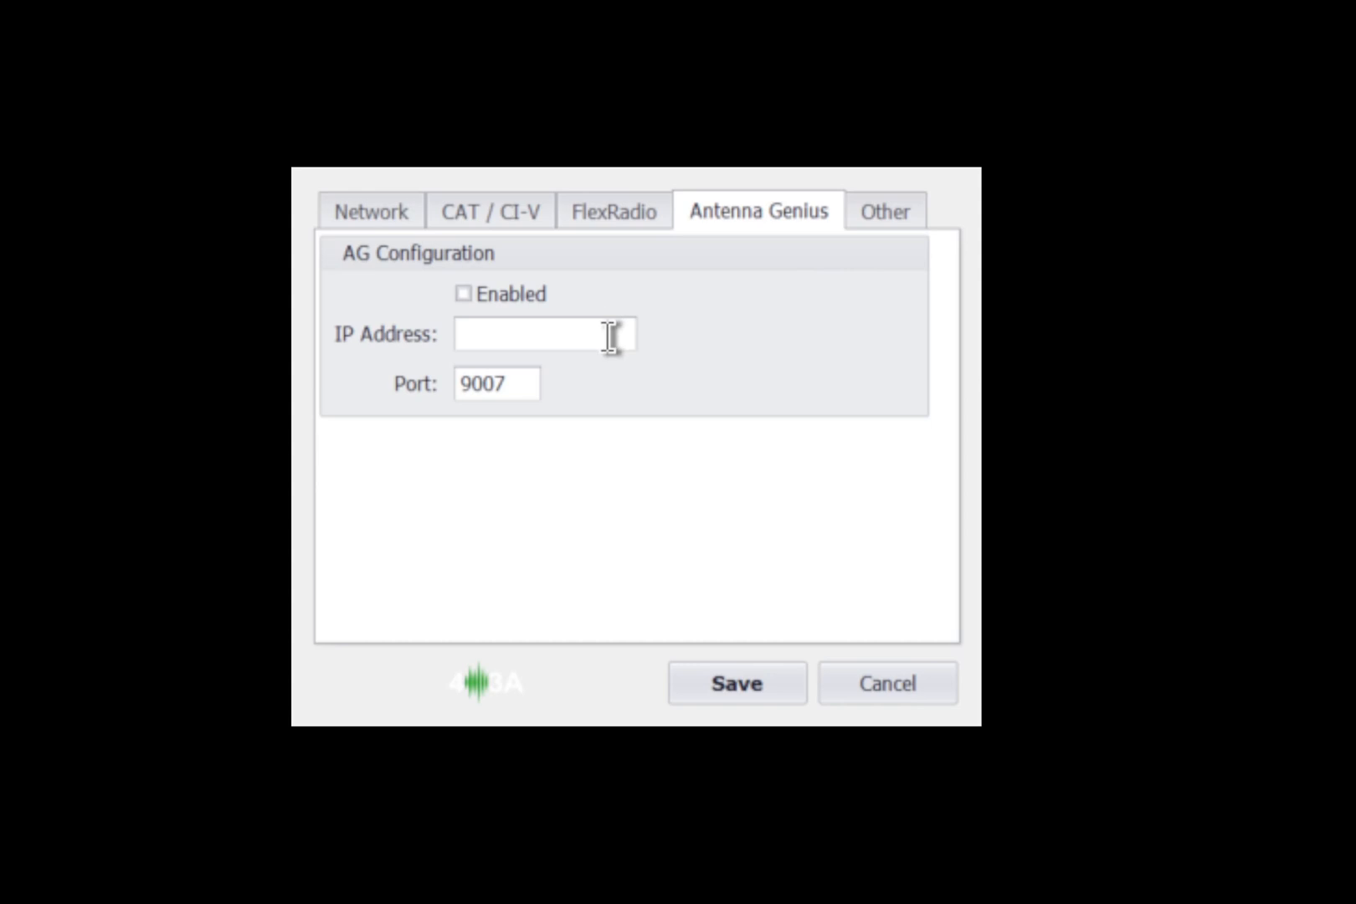
left_click(545, 335)
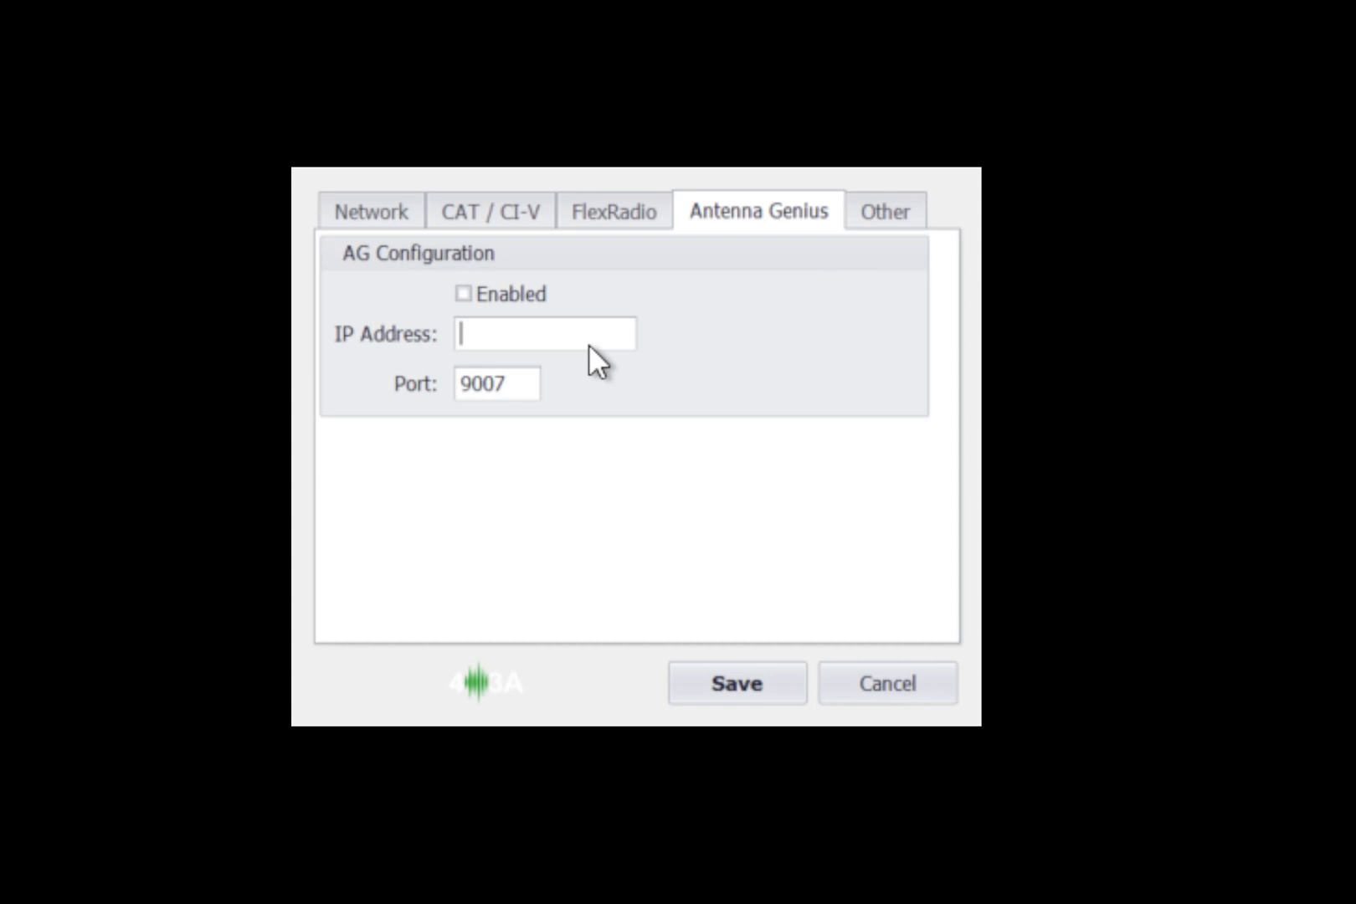
type("10.0.0.248")
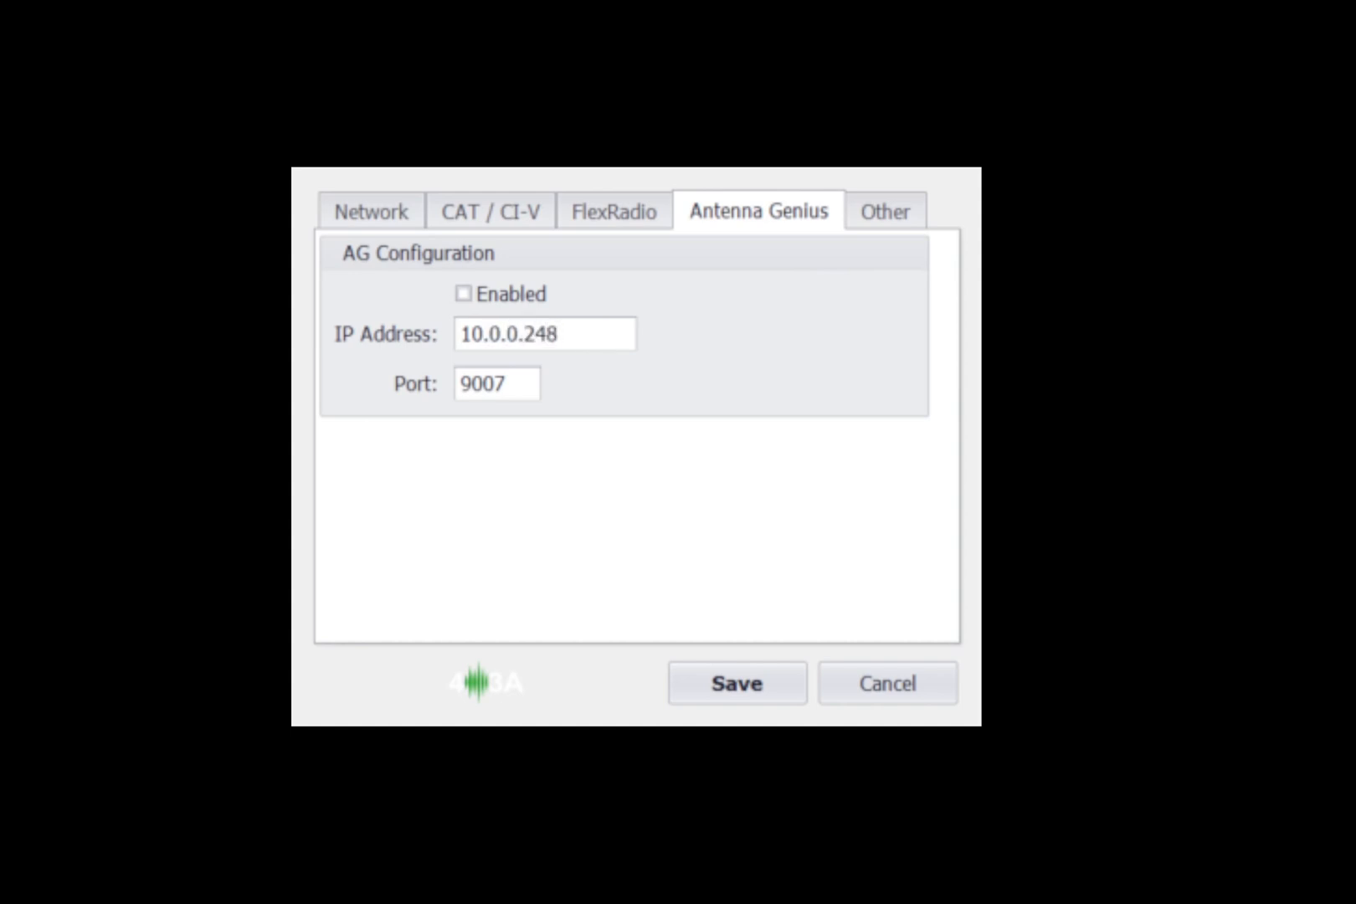
left_click(464, 294)
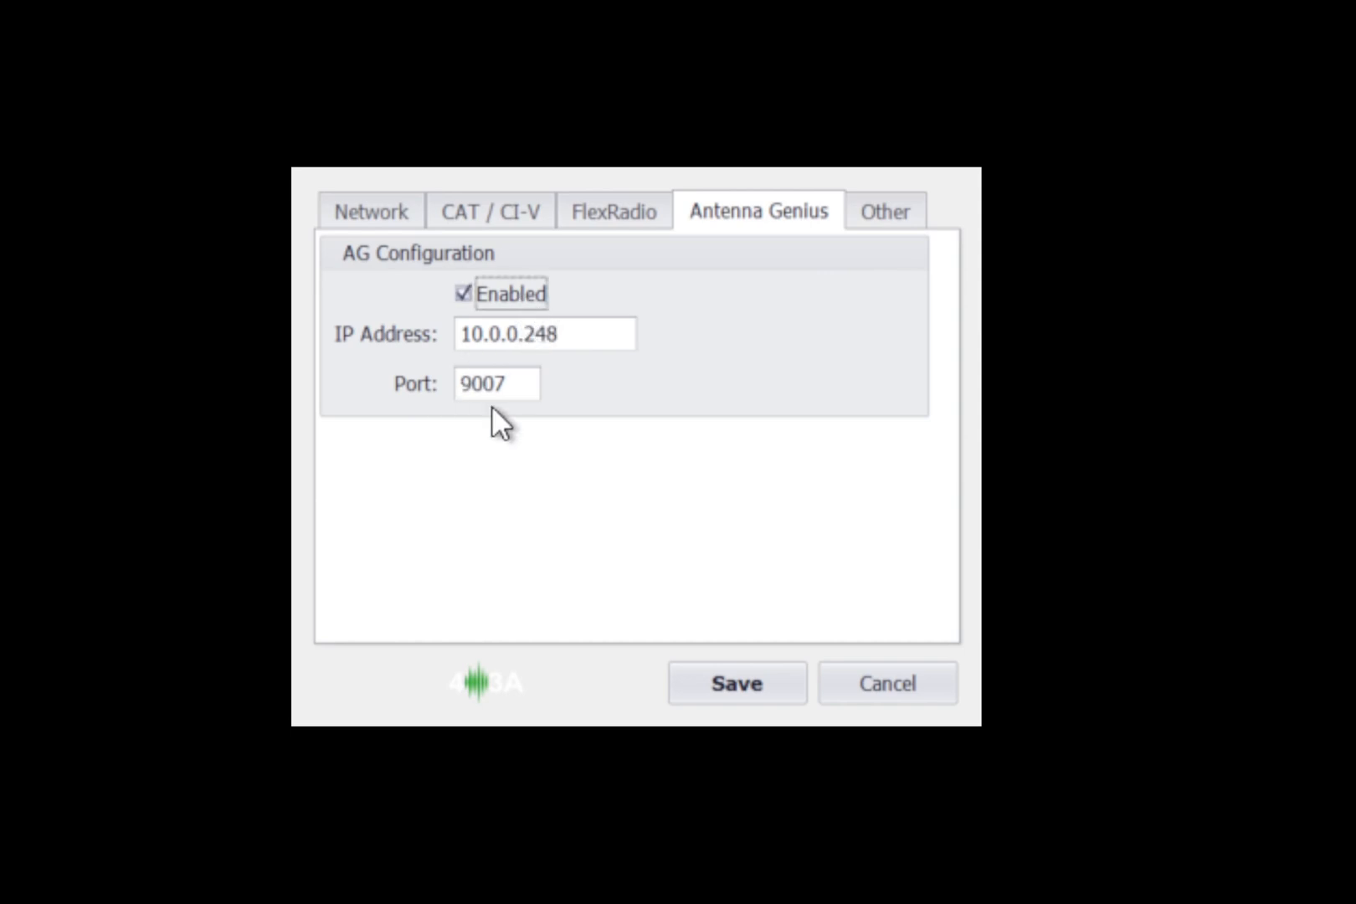
left_click(370, 211)
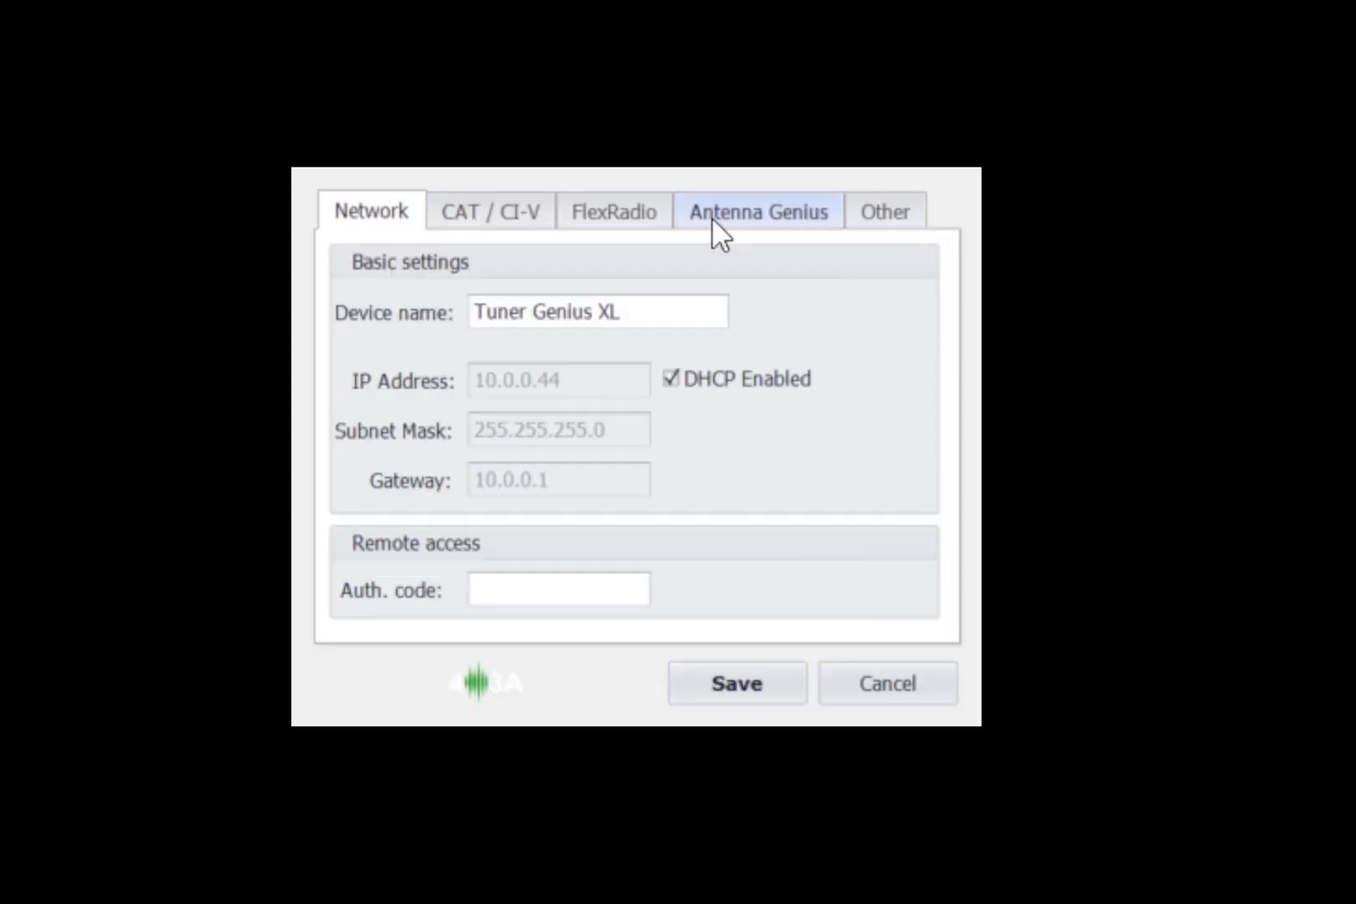
left_click(759, 211)
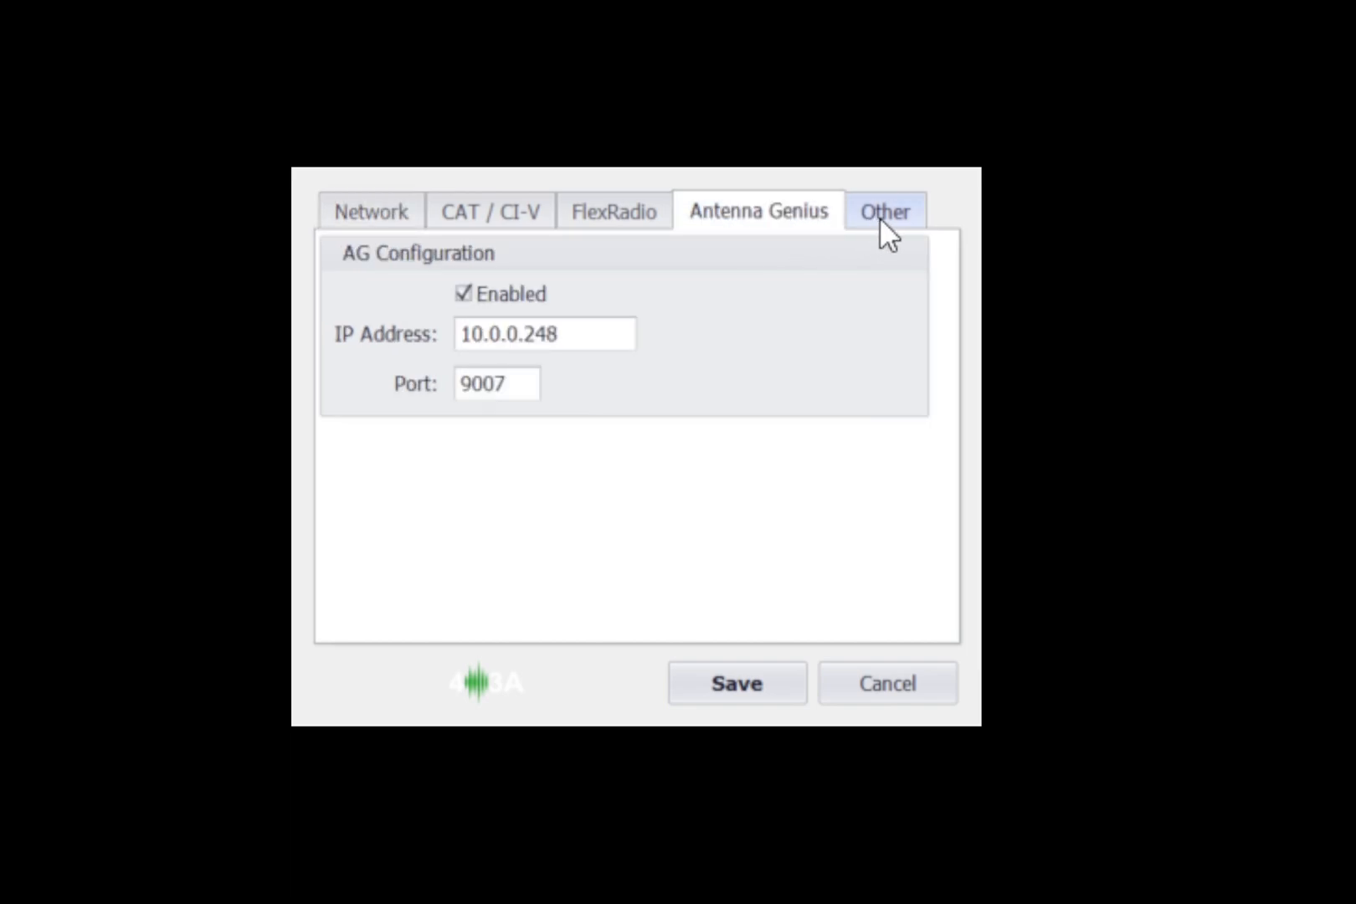
- Show the Other settings: backlight maximum, RX bypass ports off, tuning speed FAST
left_click(884, 211)
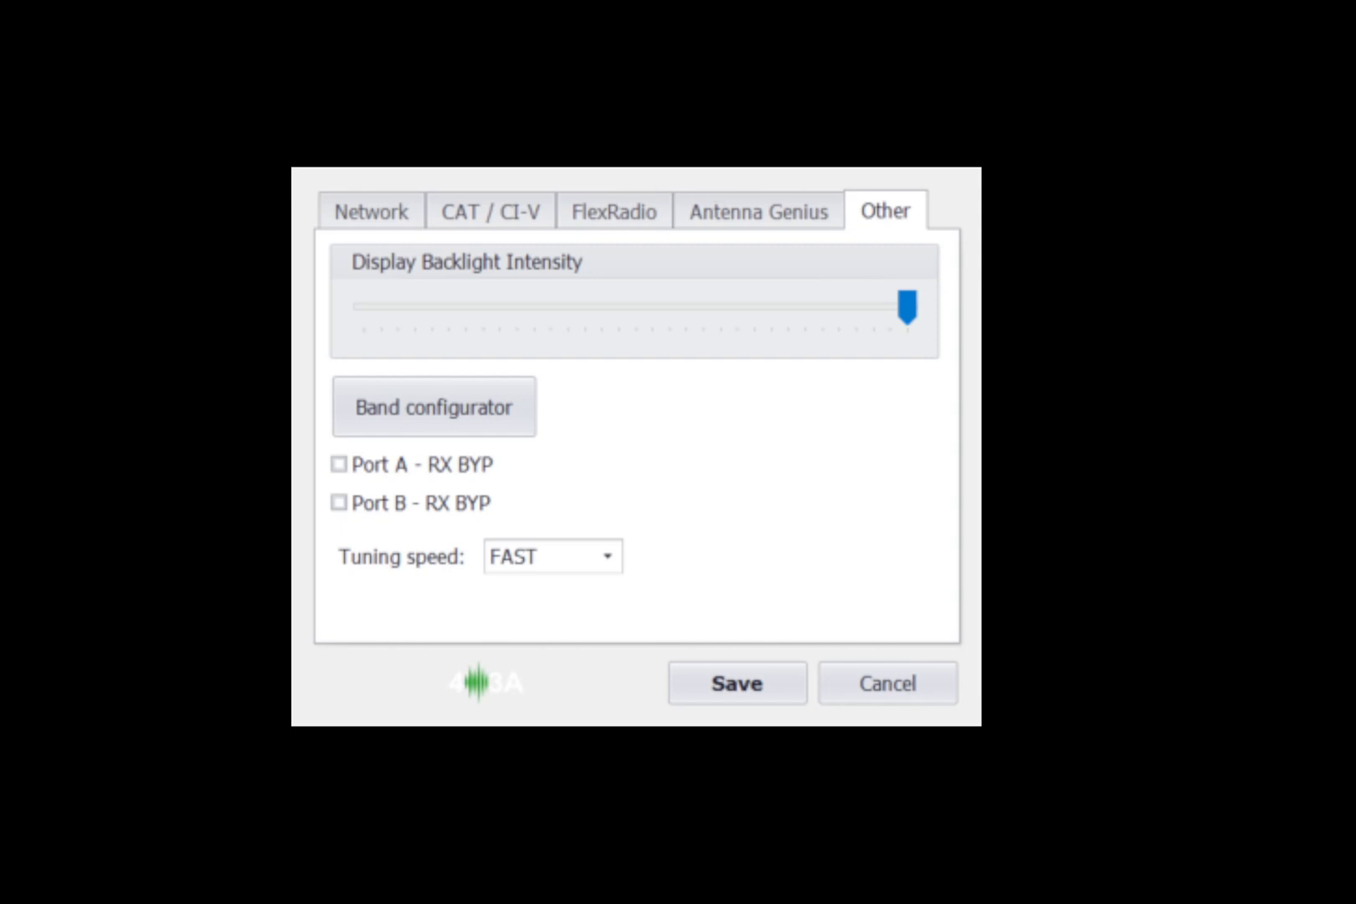
mouse_move(953, 637)
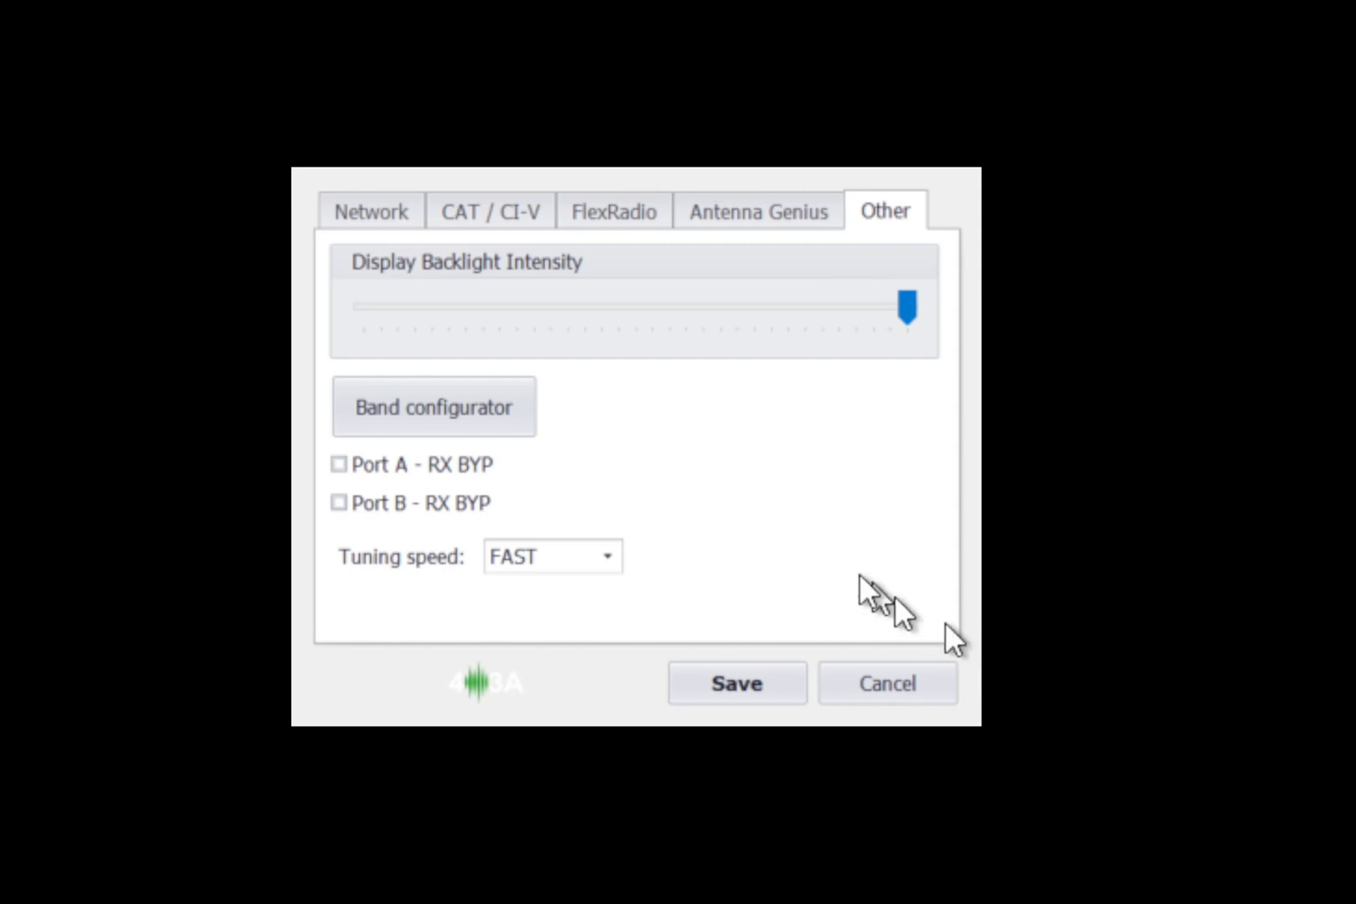
mouse_move(595, 327)
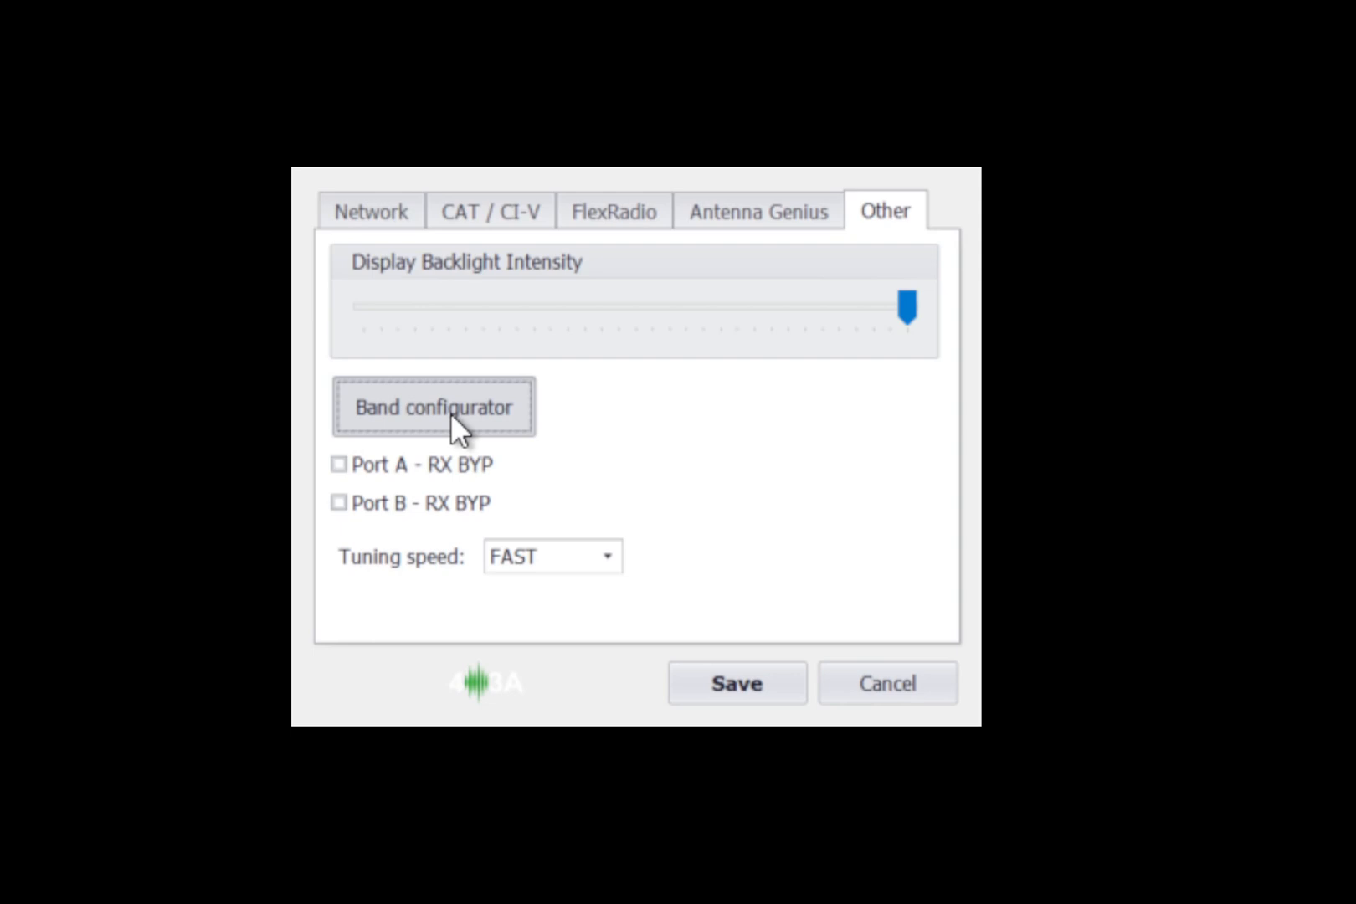
- Open the band configurator listing bands 80m–6m with antennas and minimal SWR 1.25
left_click(434, 407)
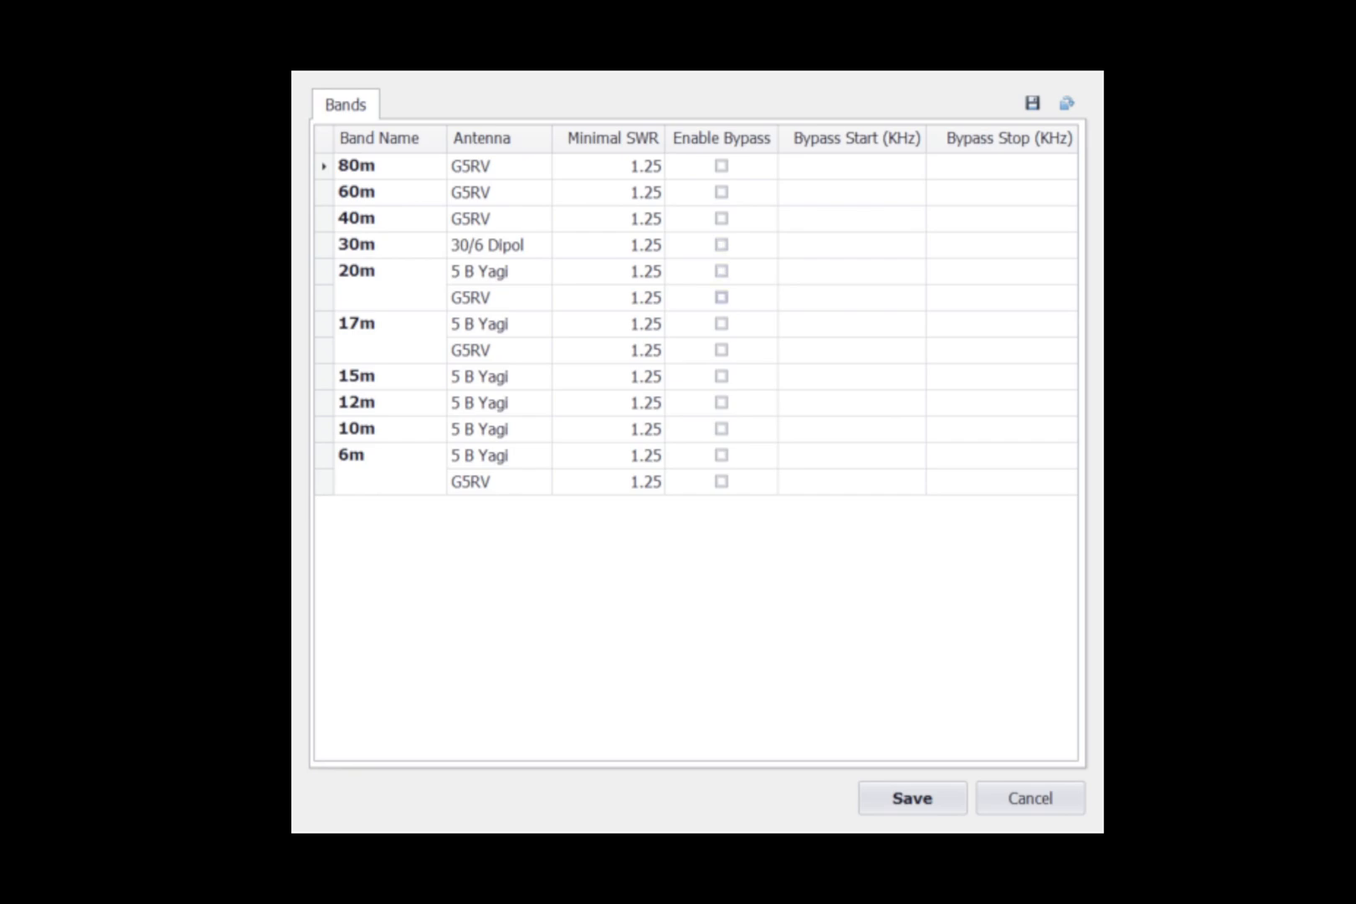
- Enable 20m bypass on the 5 B Yagi from 14100 to 14200 kHz
left_click(722, 272)
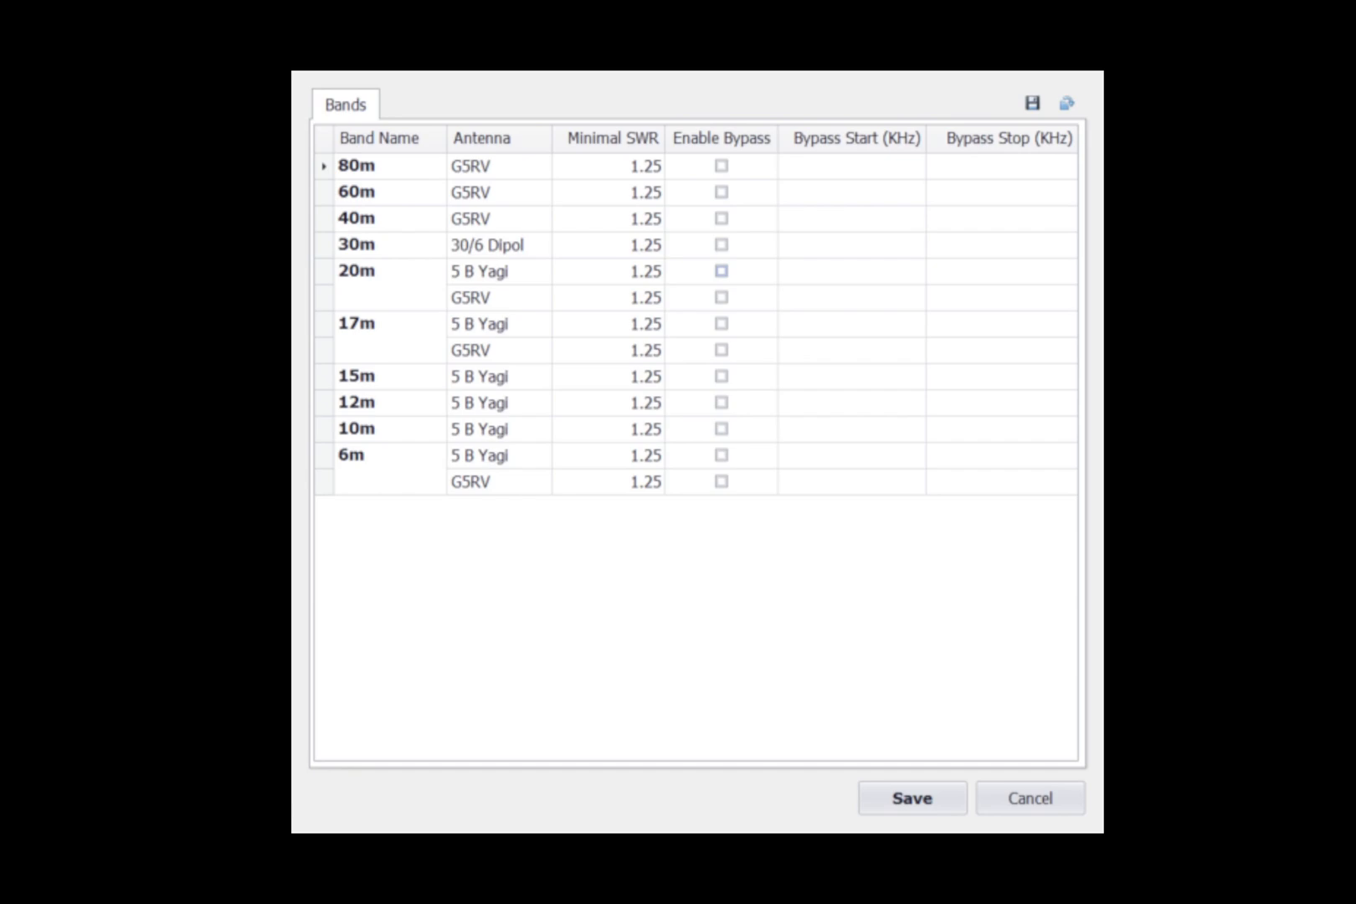
left_click(722, 271)
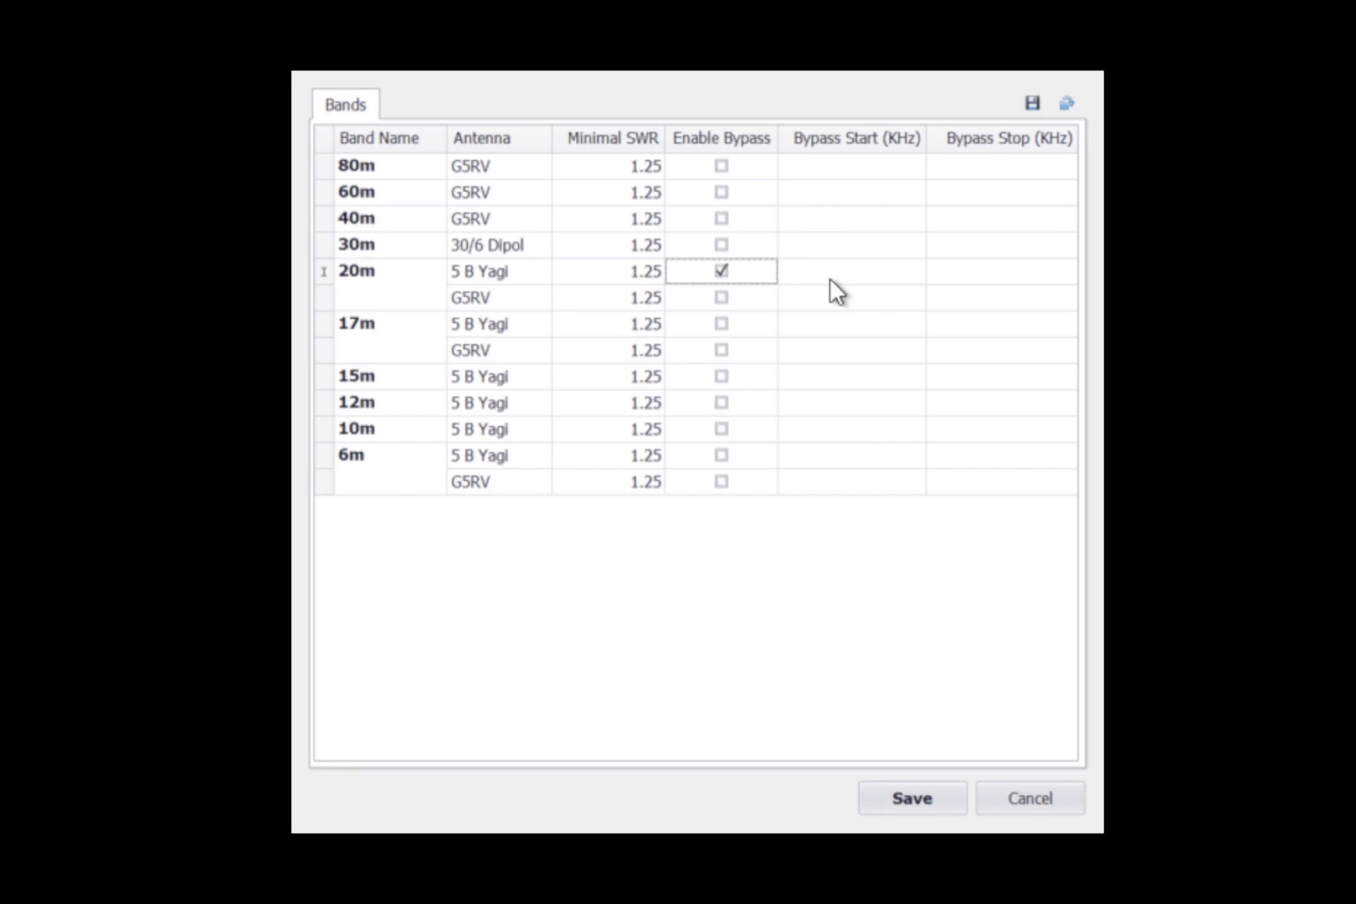
mouse_move(788, 283)
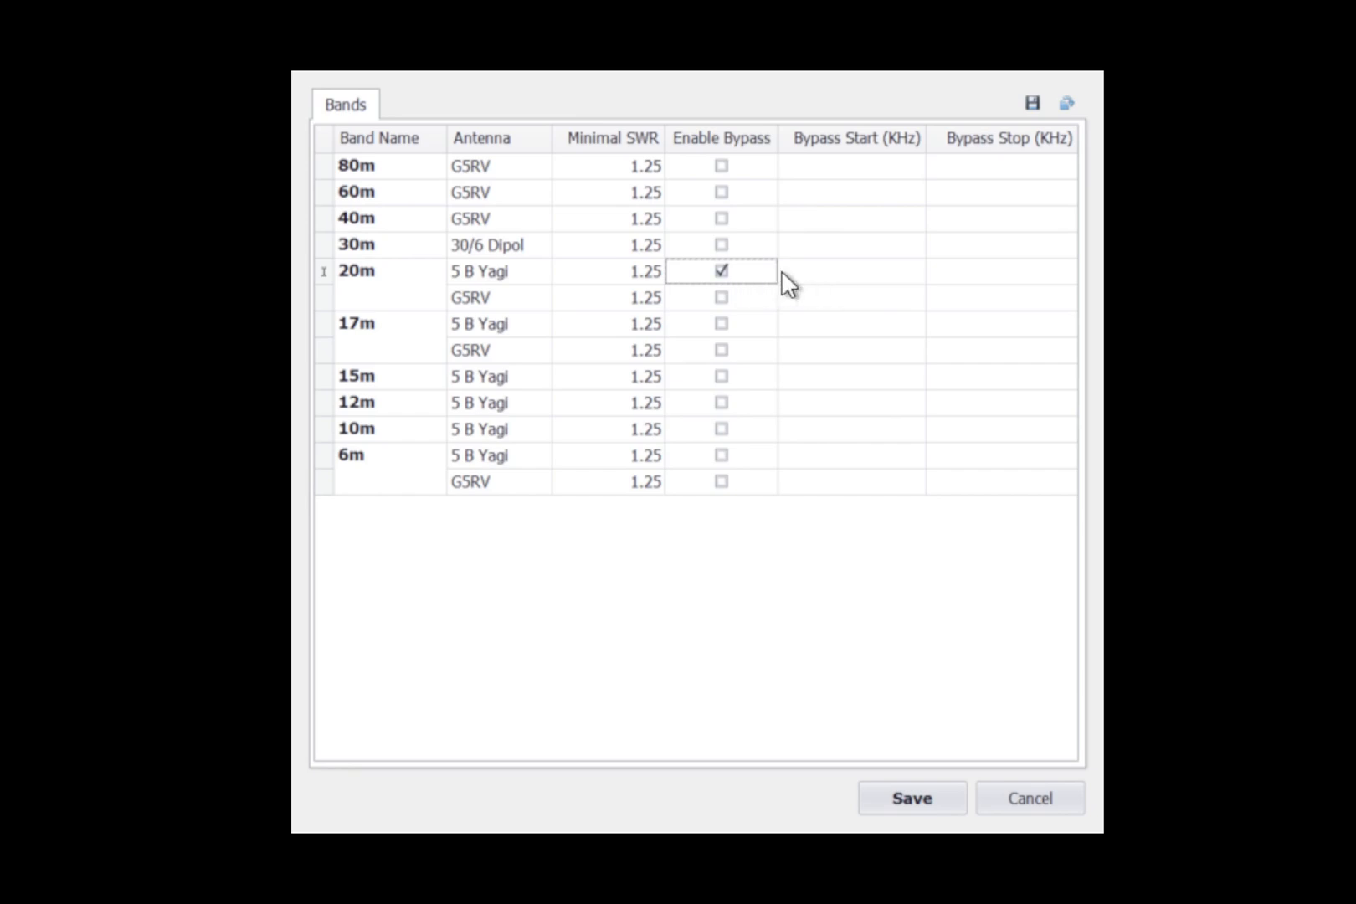
left_click(850, 272)
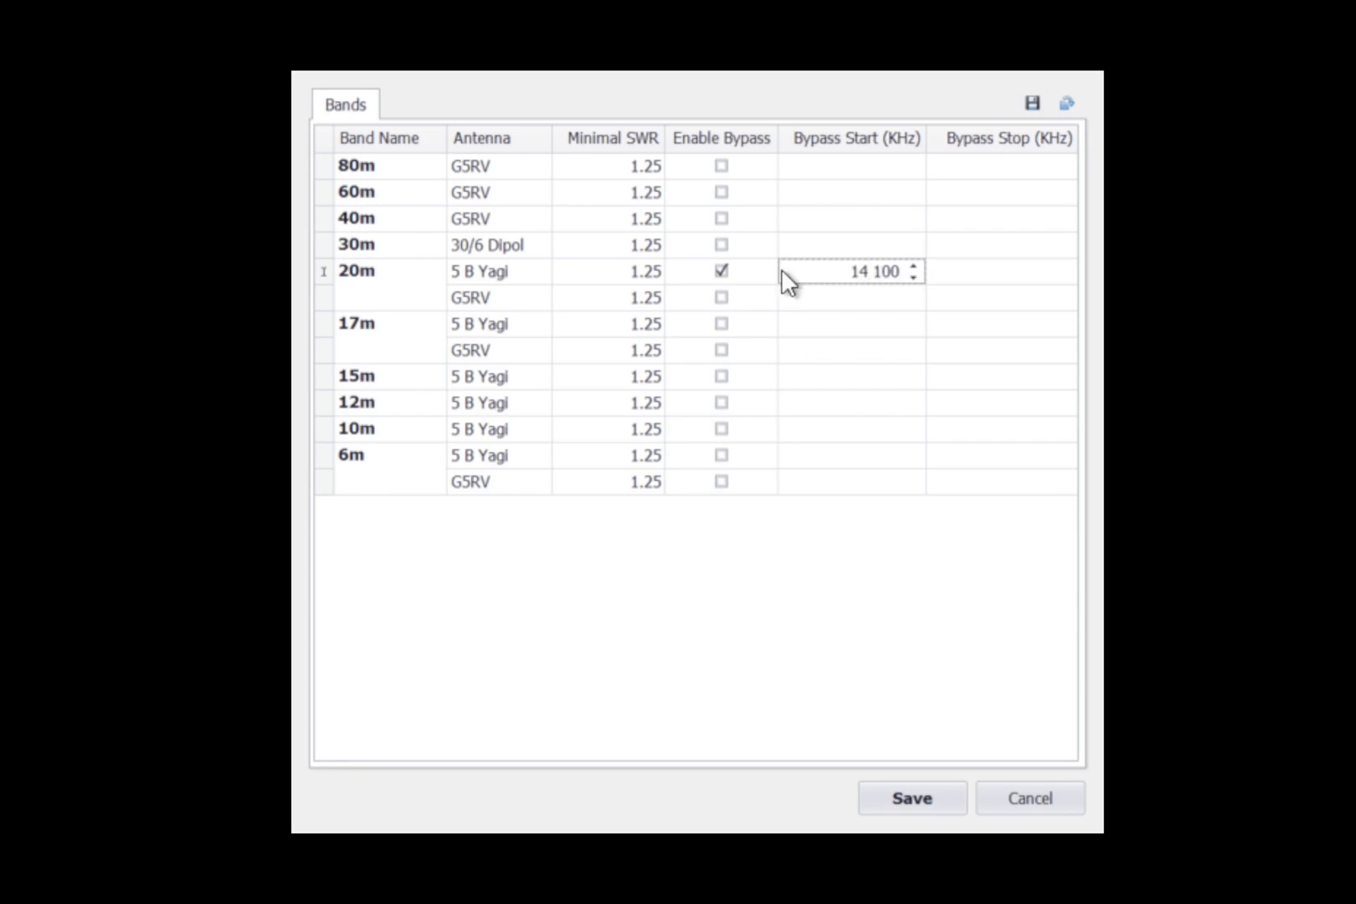
mouse_move(938, 278)
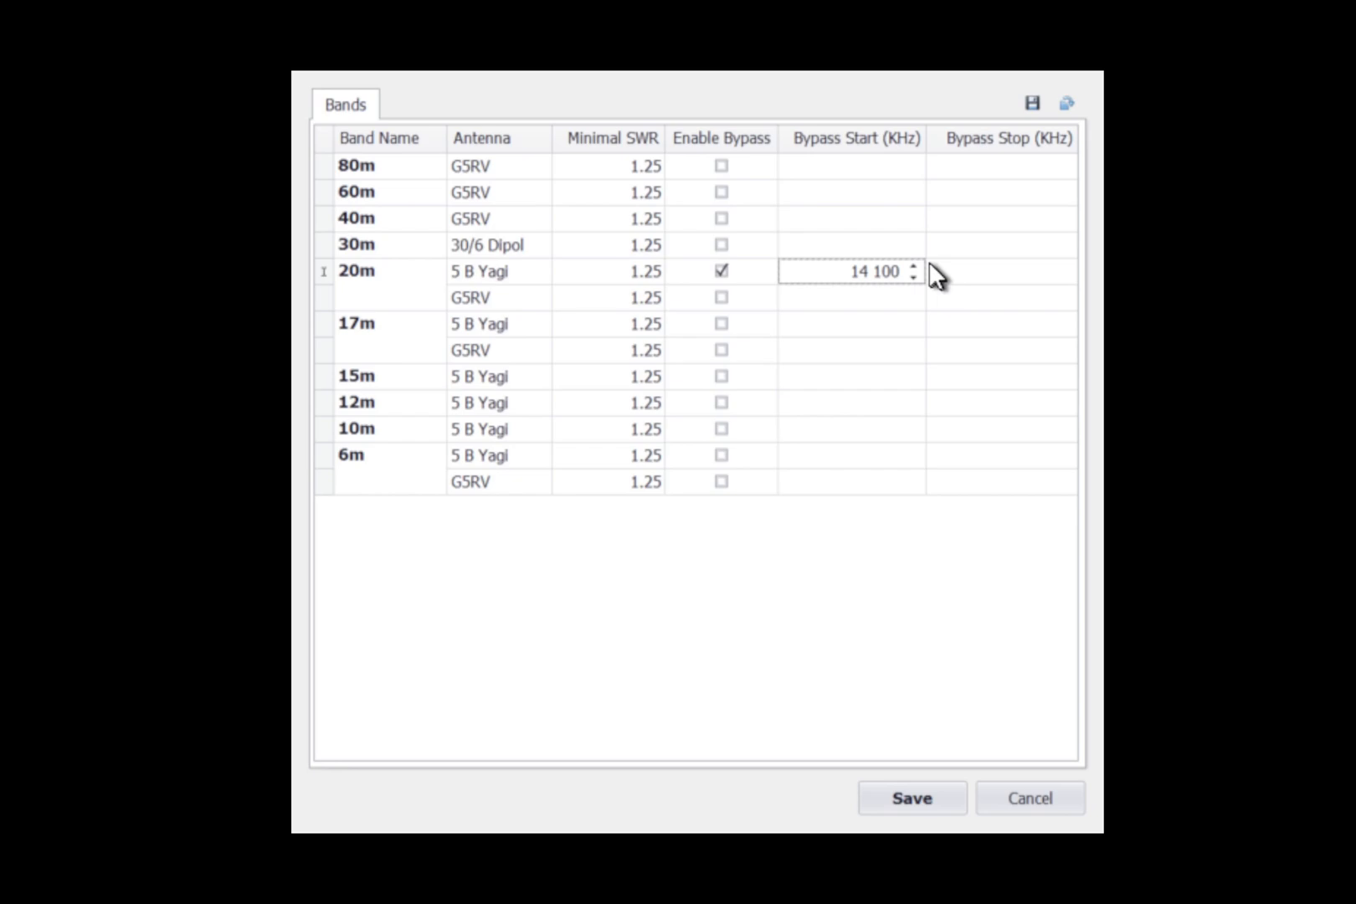
left_click(1002, 271)
type("14 200")
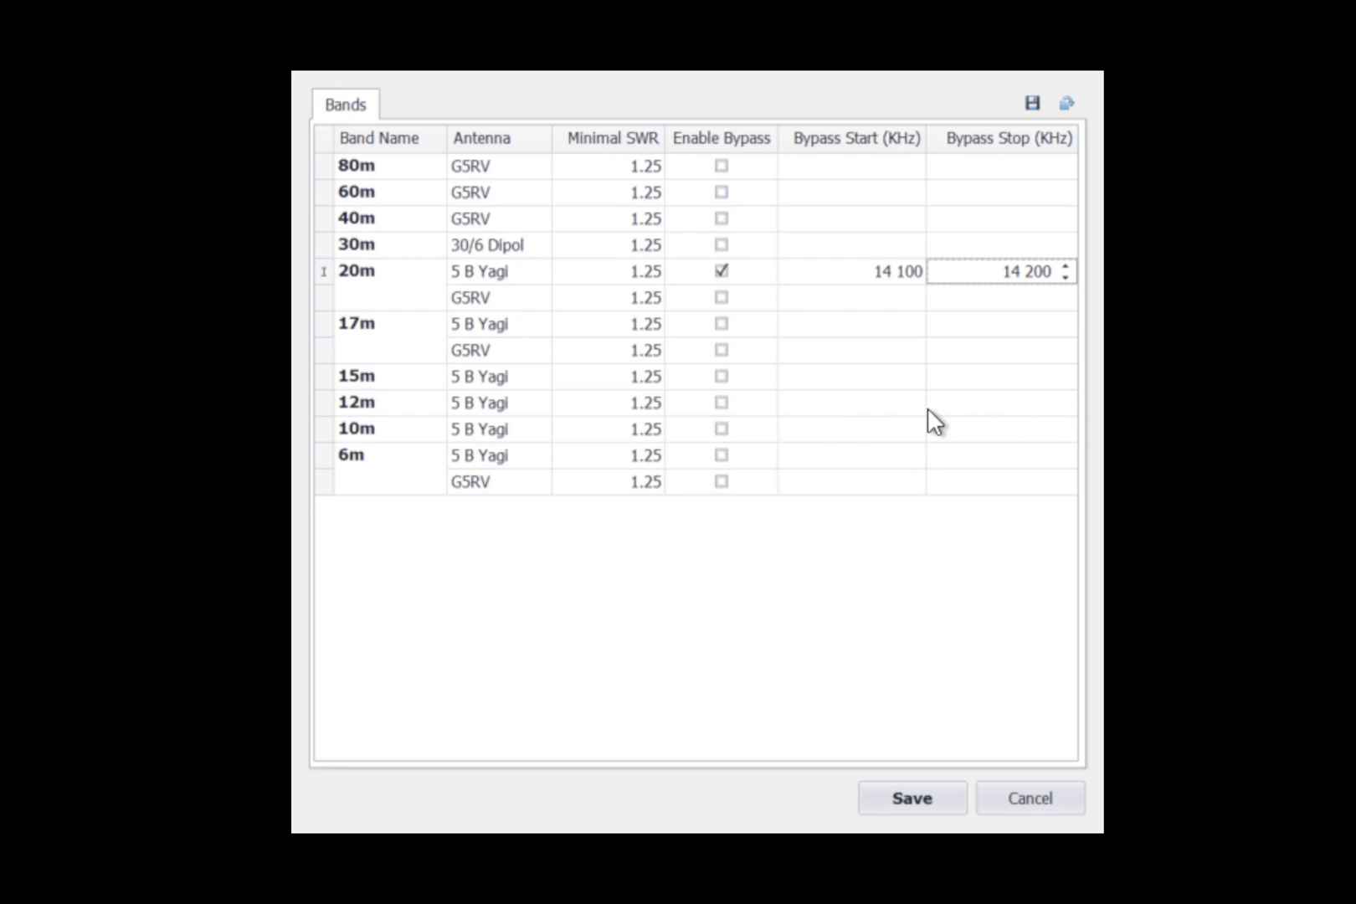
mouse_move(822, 261)
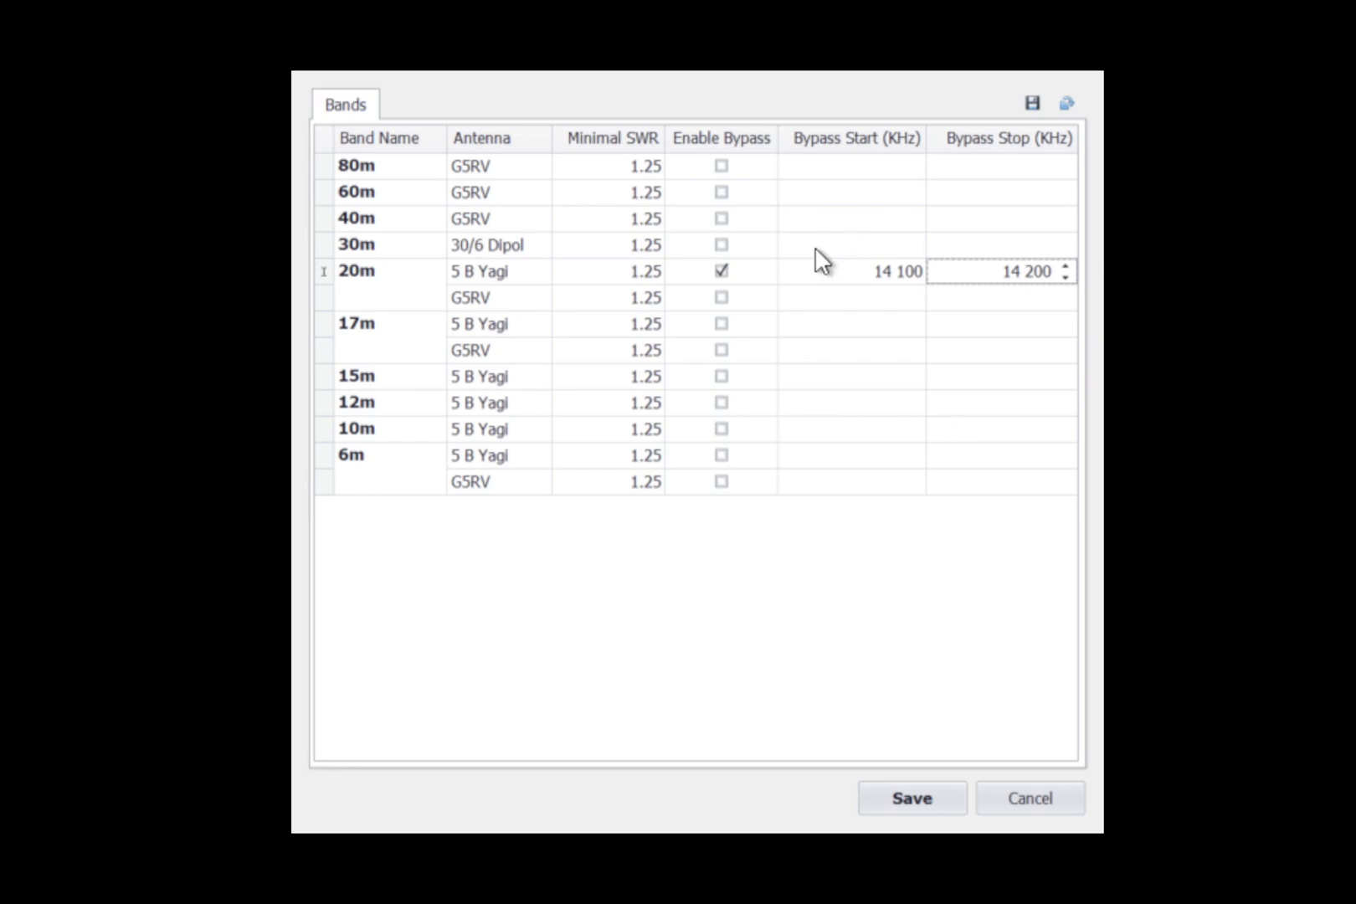
- Clear the 20m bypass start and stop values and untick its Enable Bypass
left_click(852, 271)
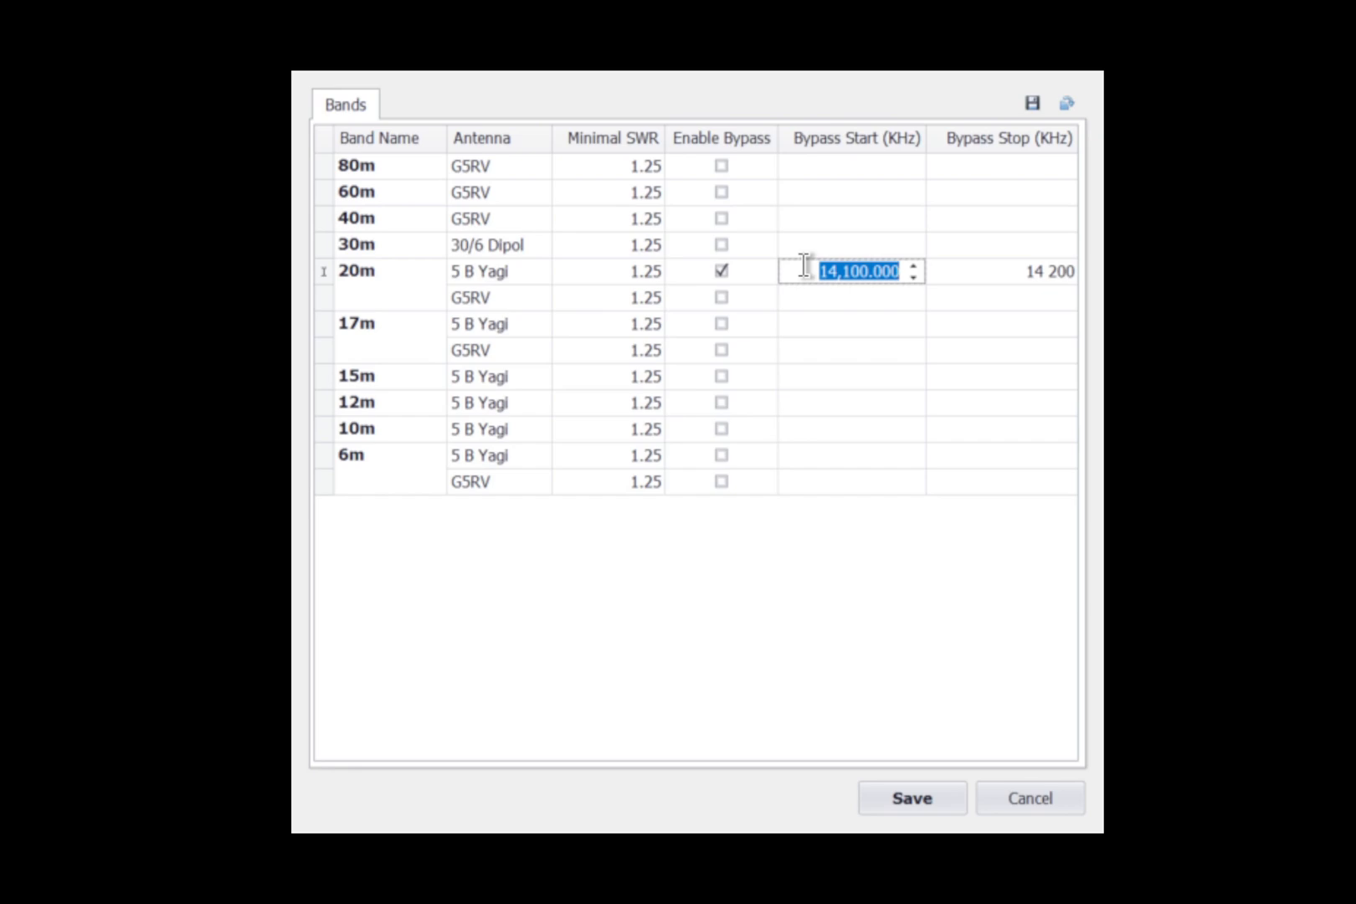
type("0.000")
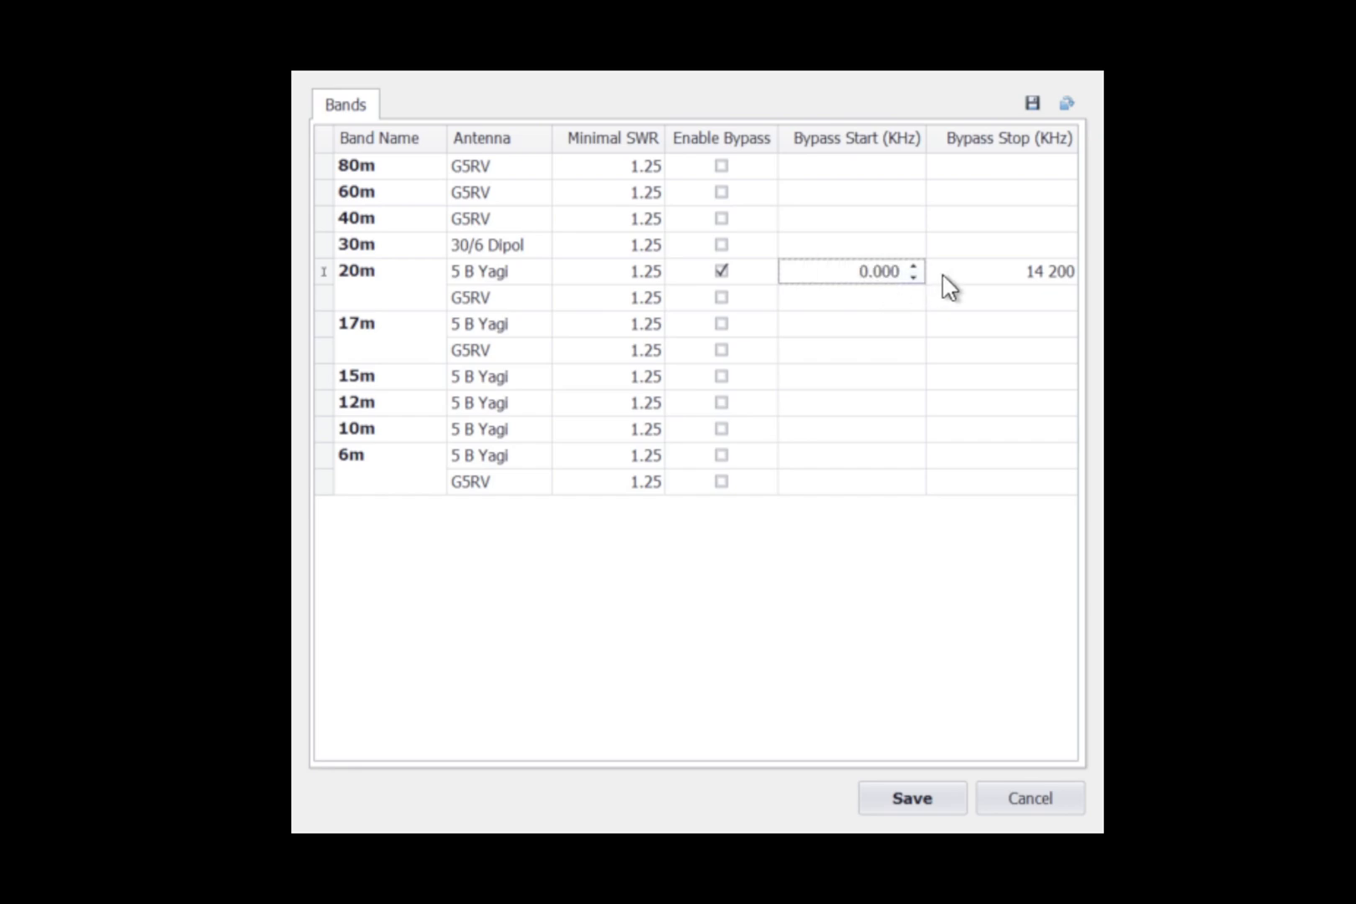
left_click(1003, 272)
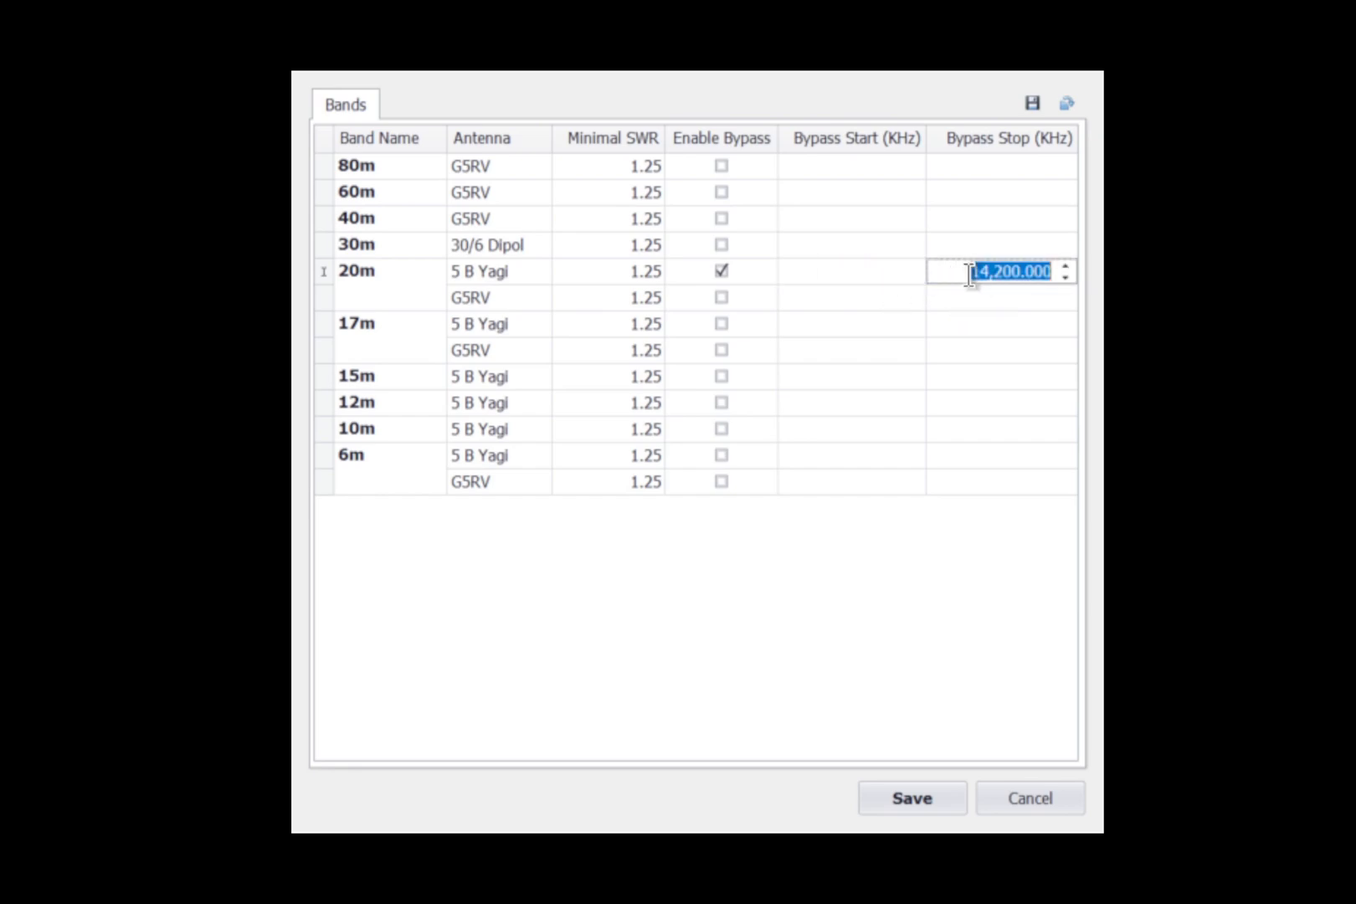
key("Delete")
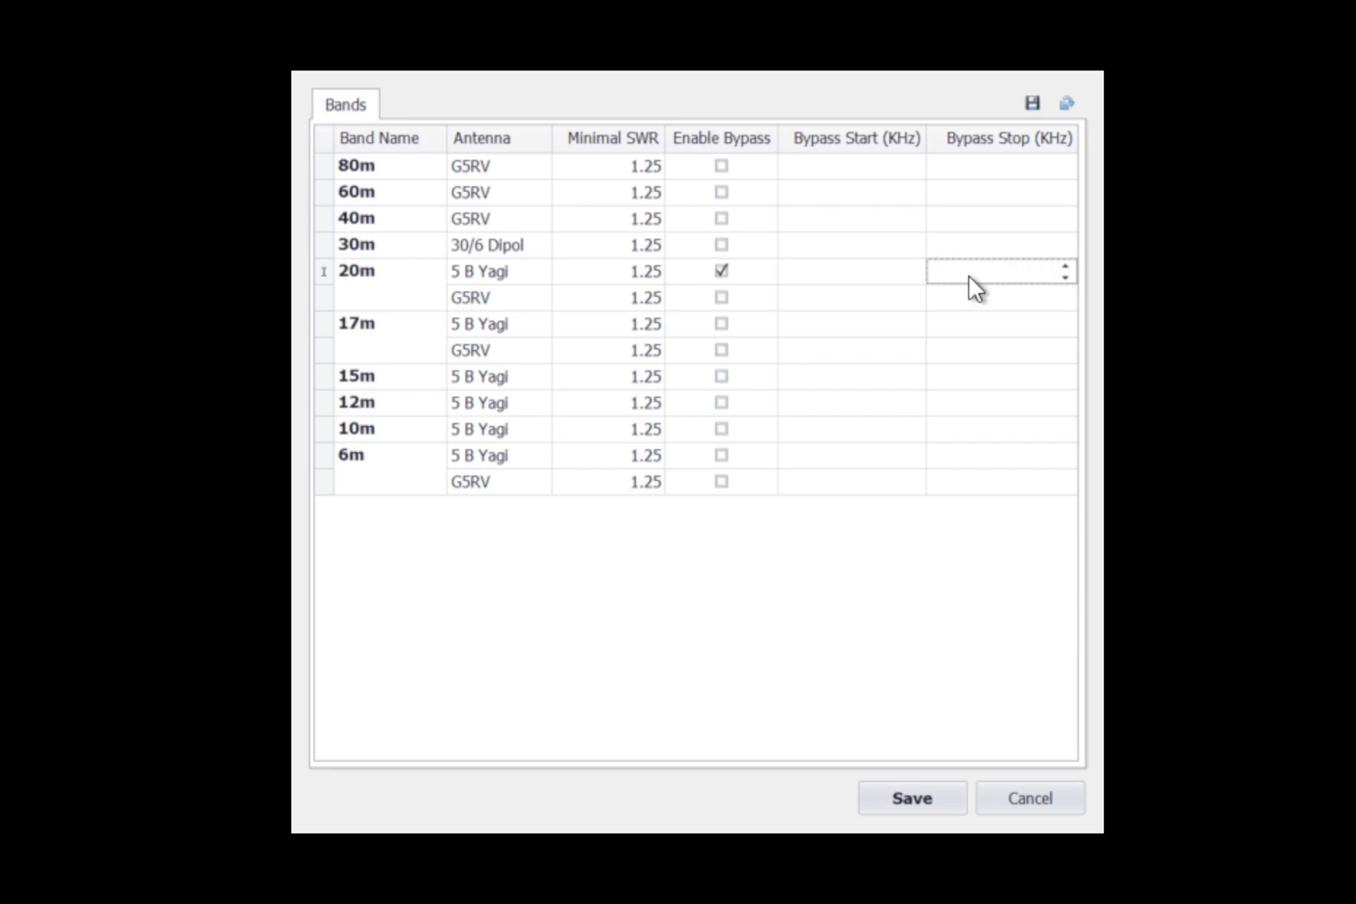
mouse_move(741, 280)
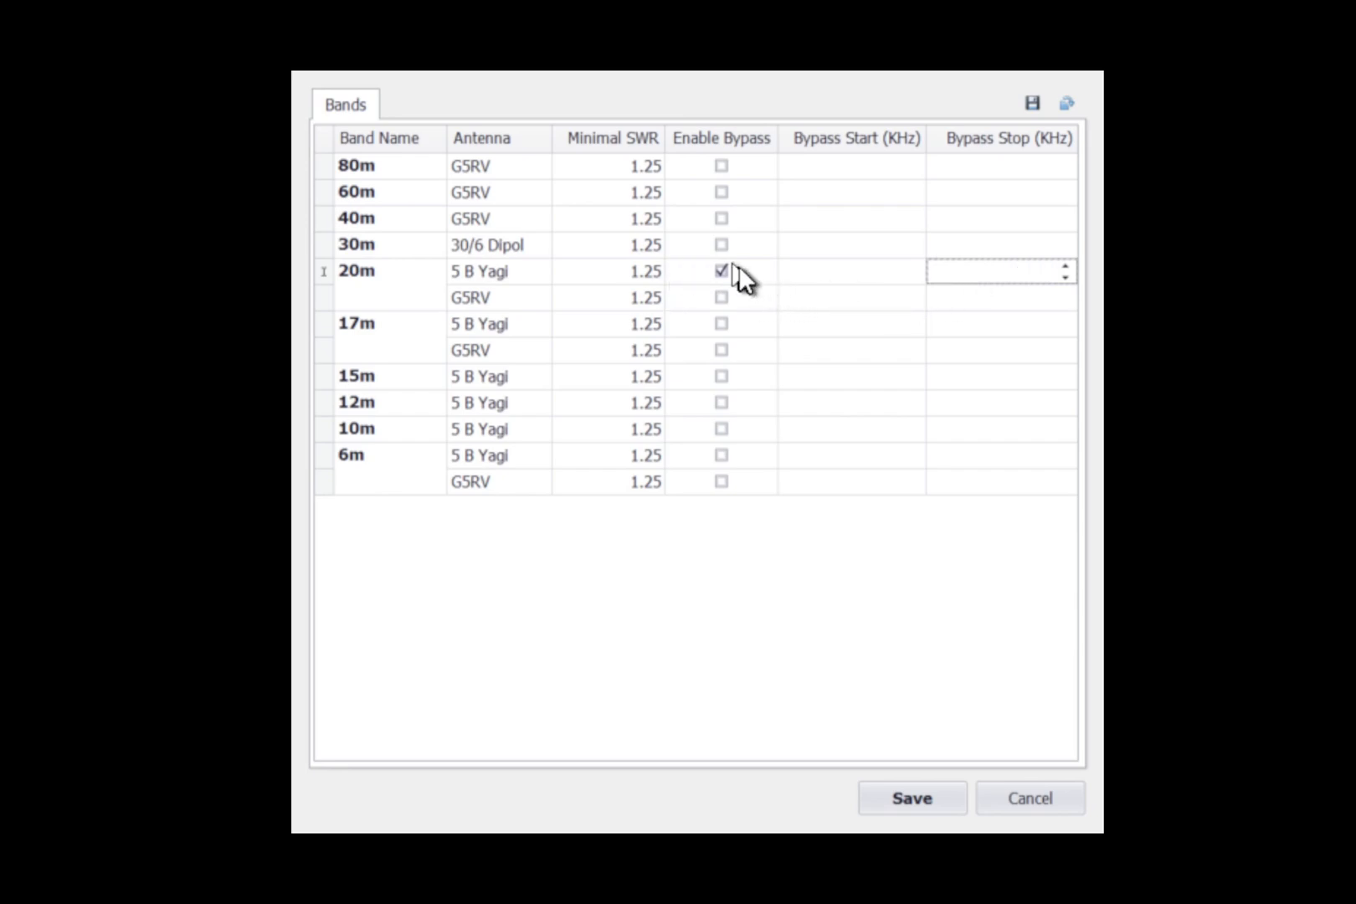
left_click(721, 271)
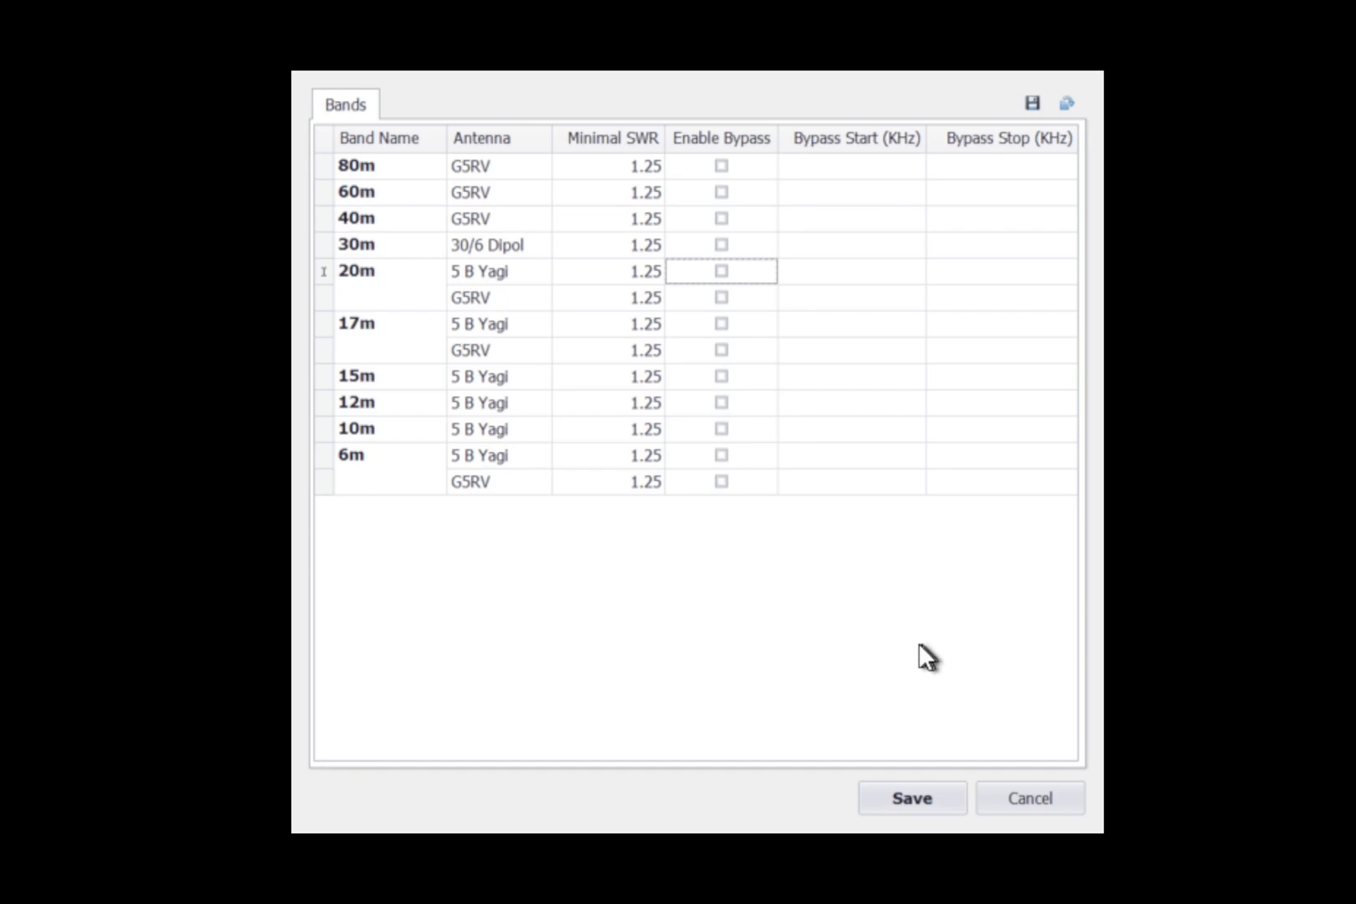
mouse_move(687, 725)
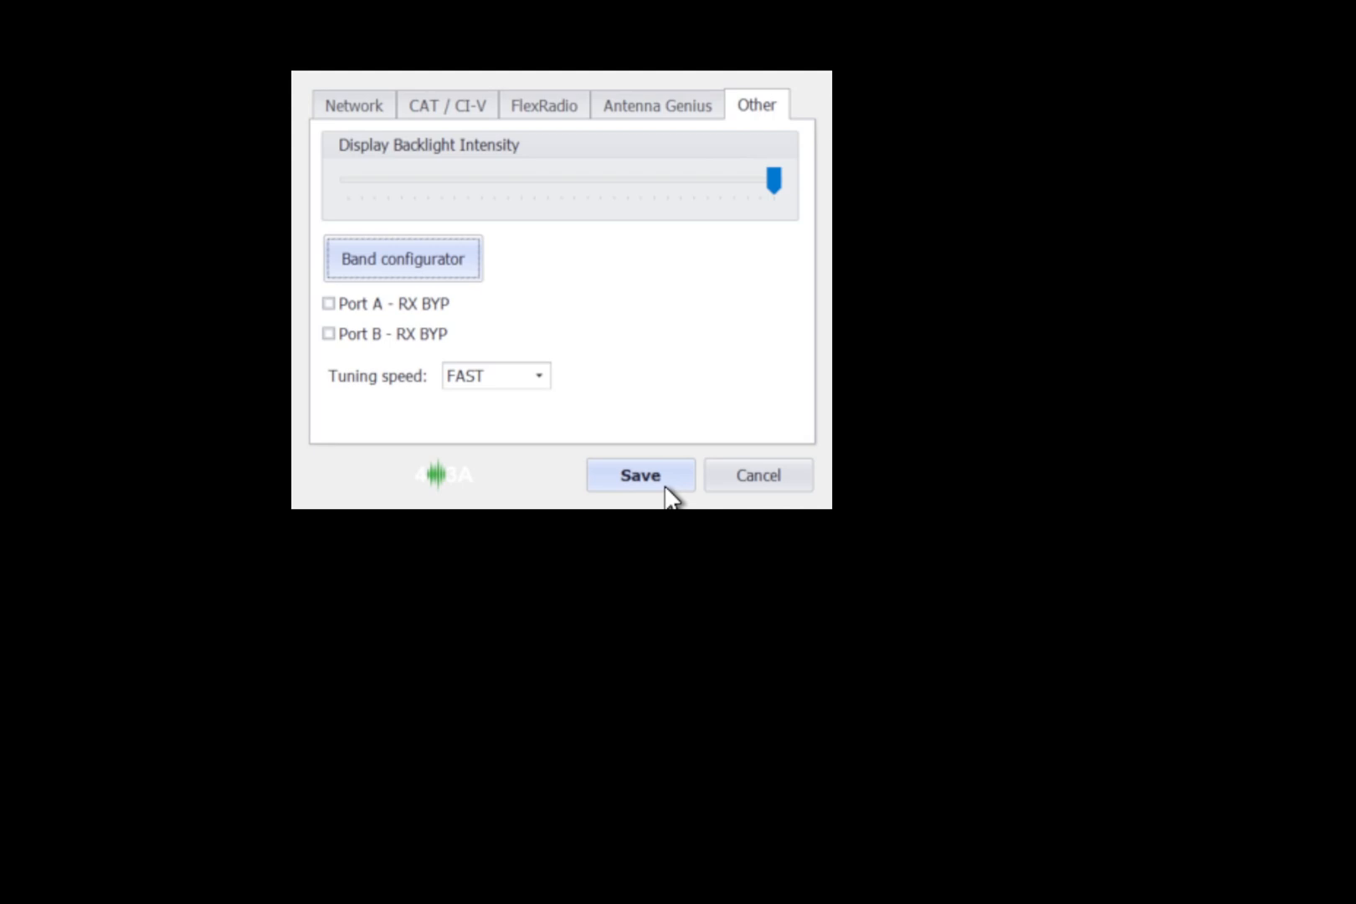
- Save the settings, returning to the panel with port A tracking SexyFlexy on 80m
left_click(640, 475)
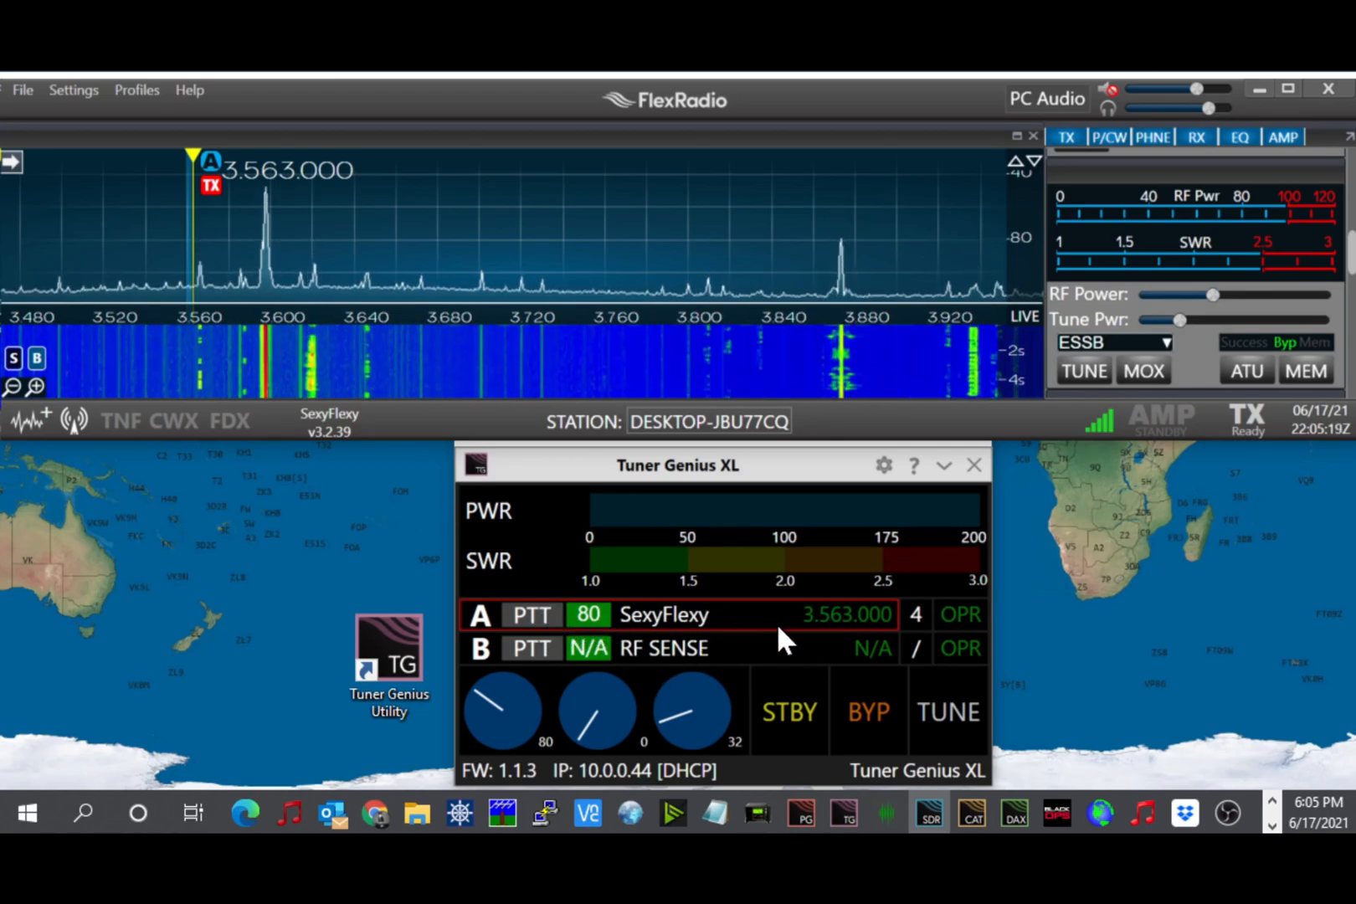
mouse_move(532, 639)
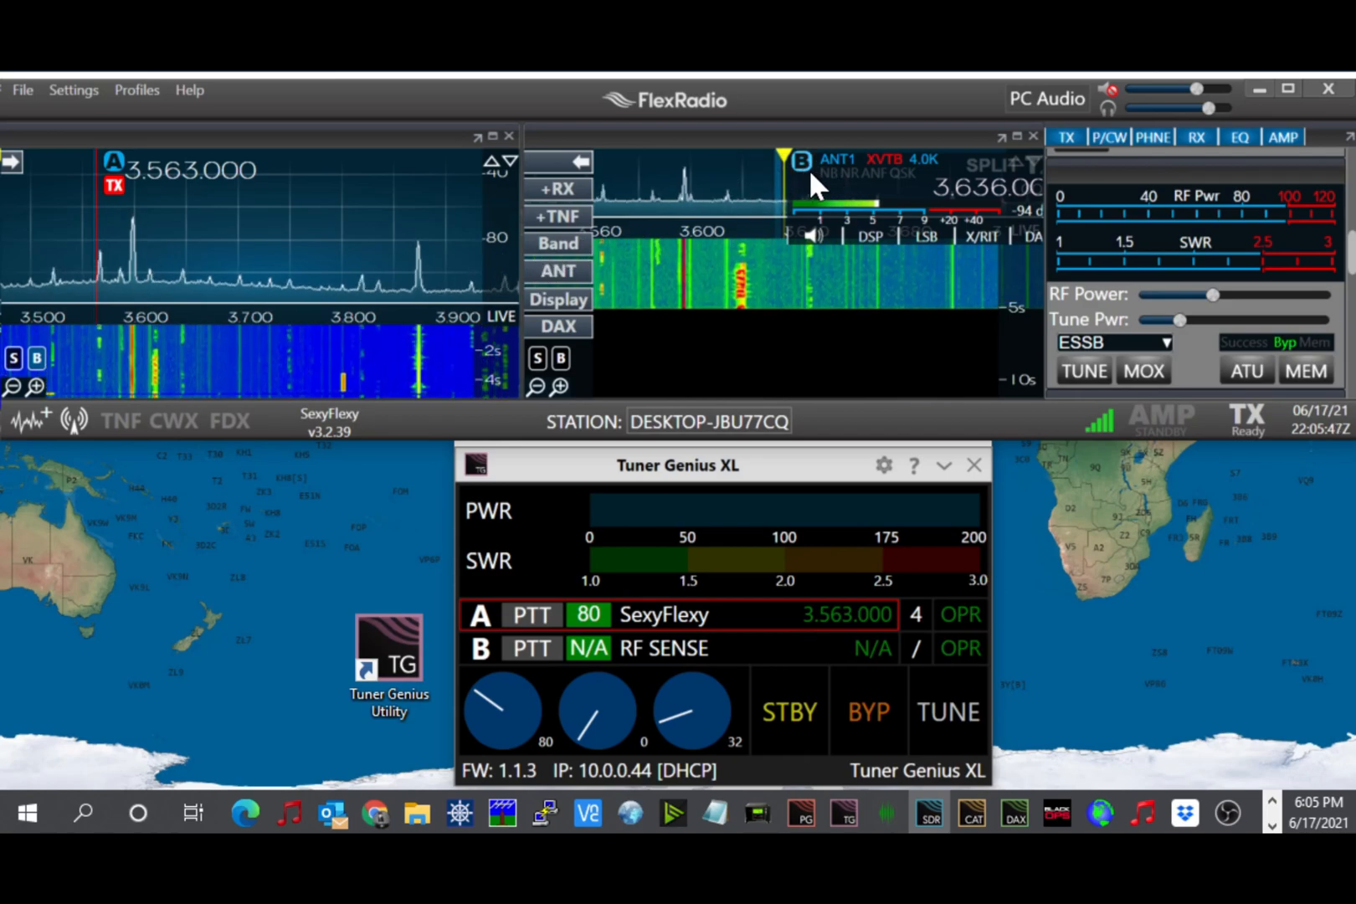
- Move slice B to 20m (14.345 MHz) and set both its receive and transmit antennas to ANT2
left_click(558, 245)
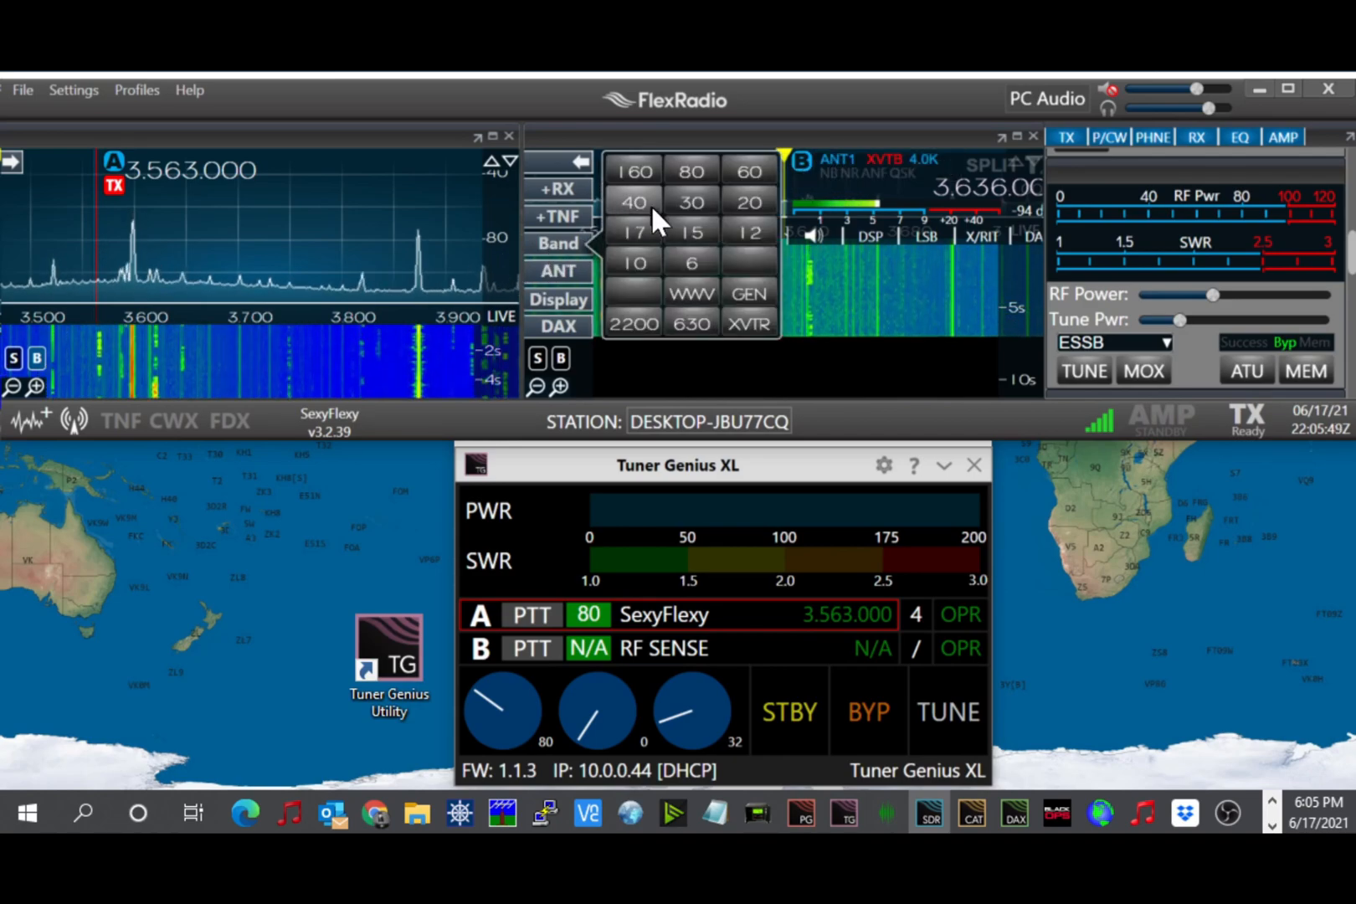
left_click(635, 203)
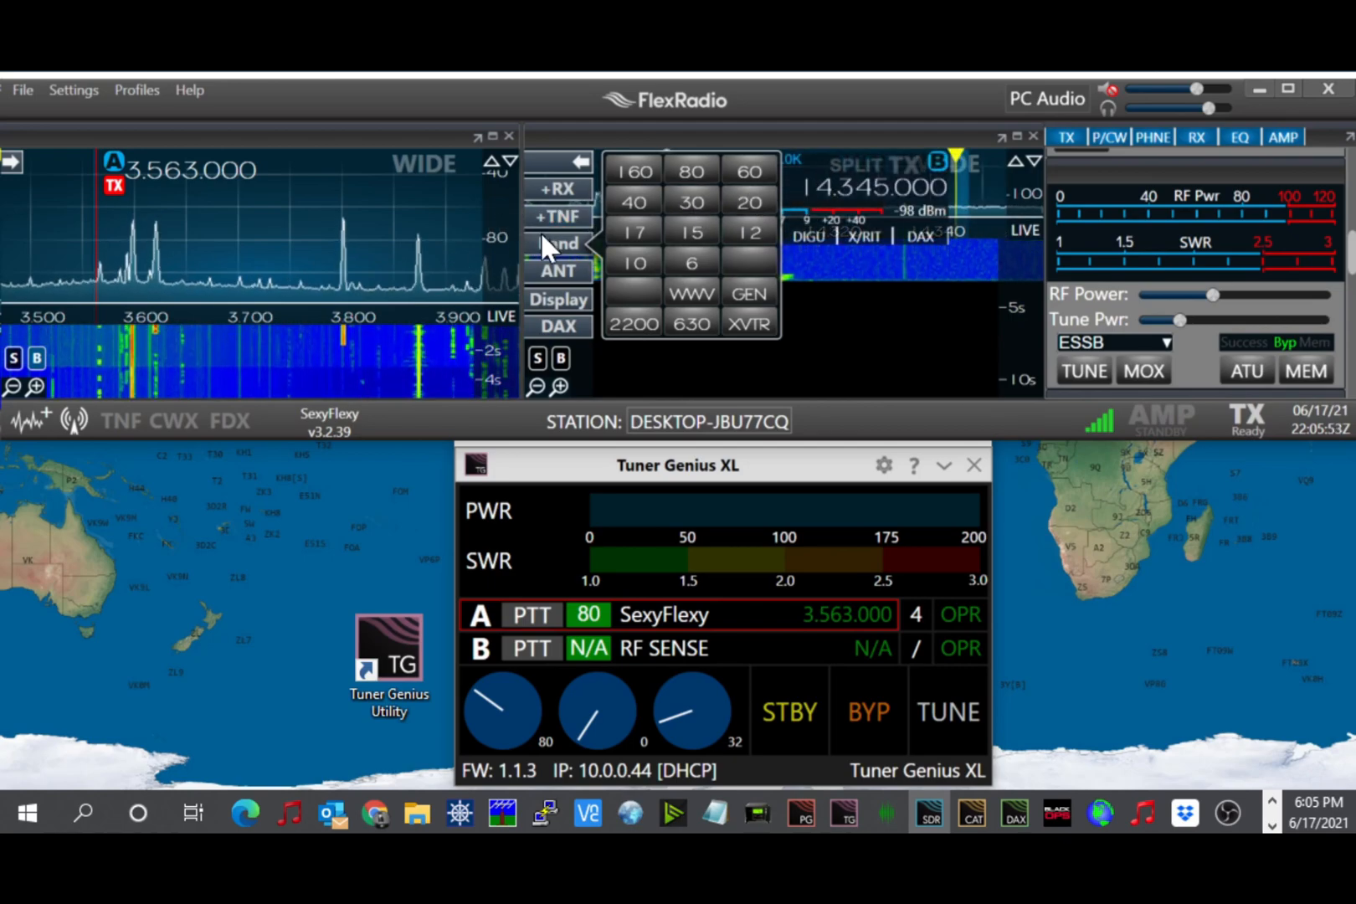
left_click(558, 271)
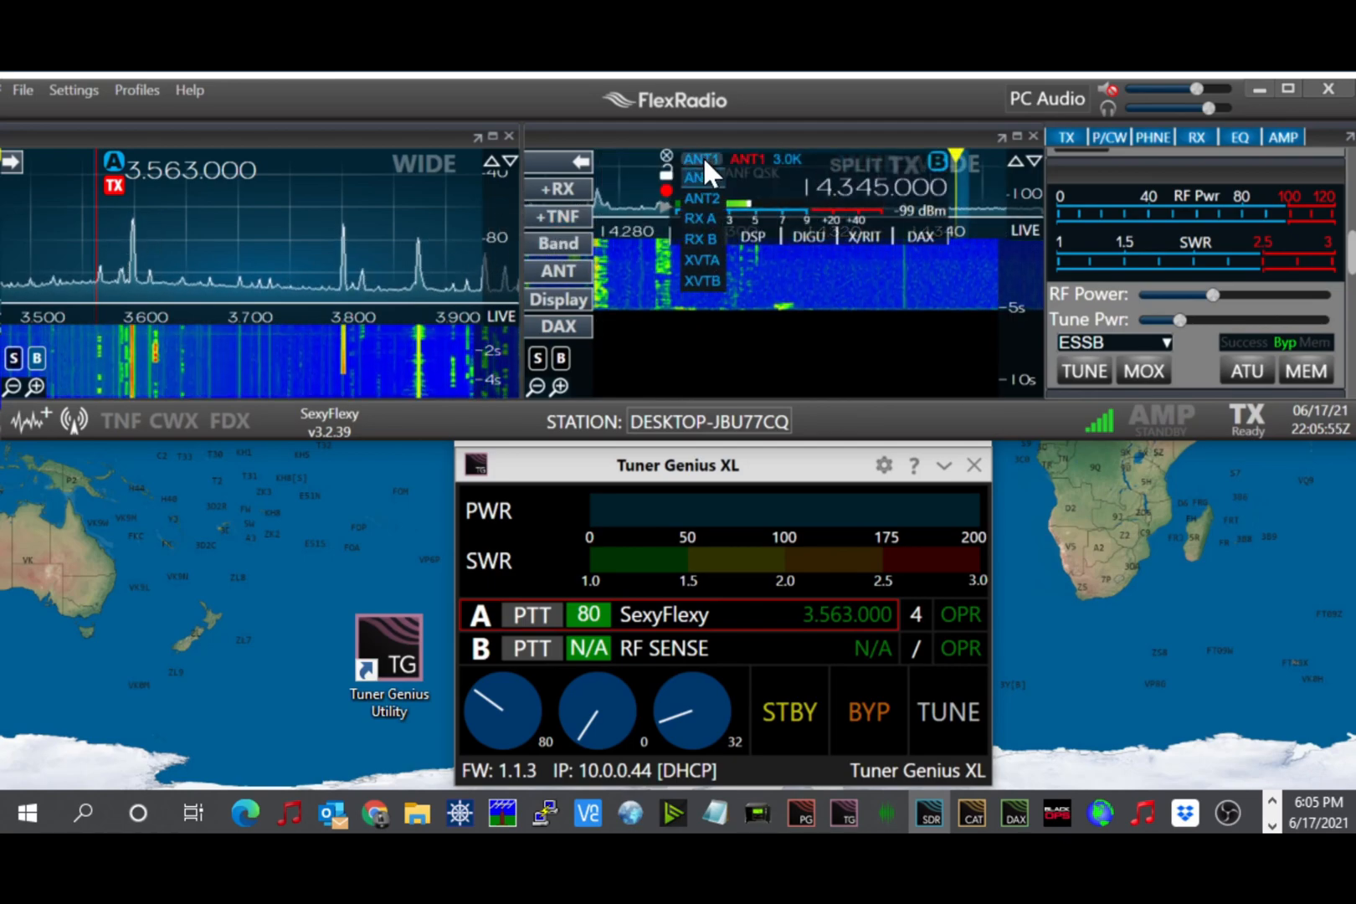
left_click(700, 178)
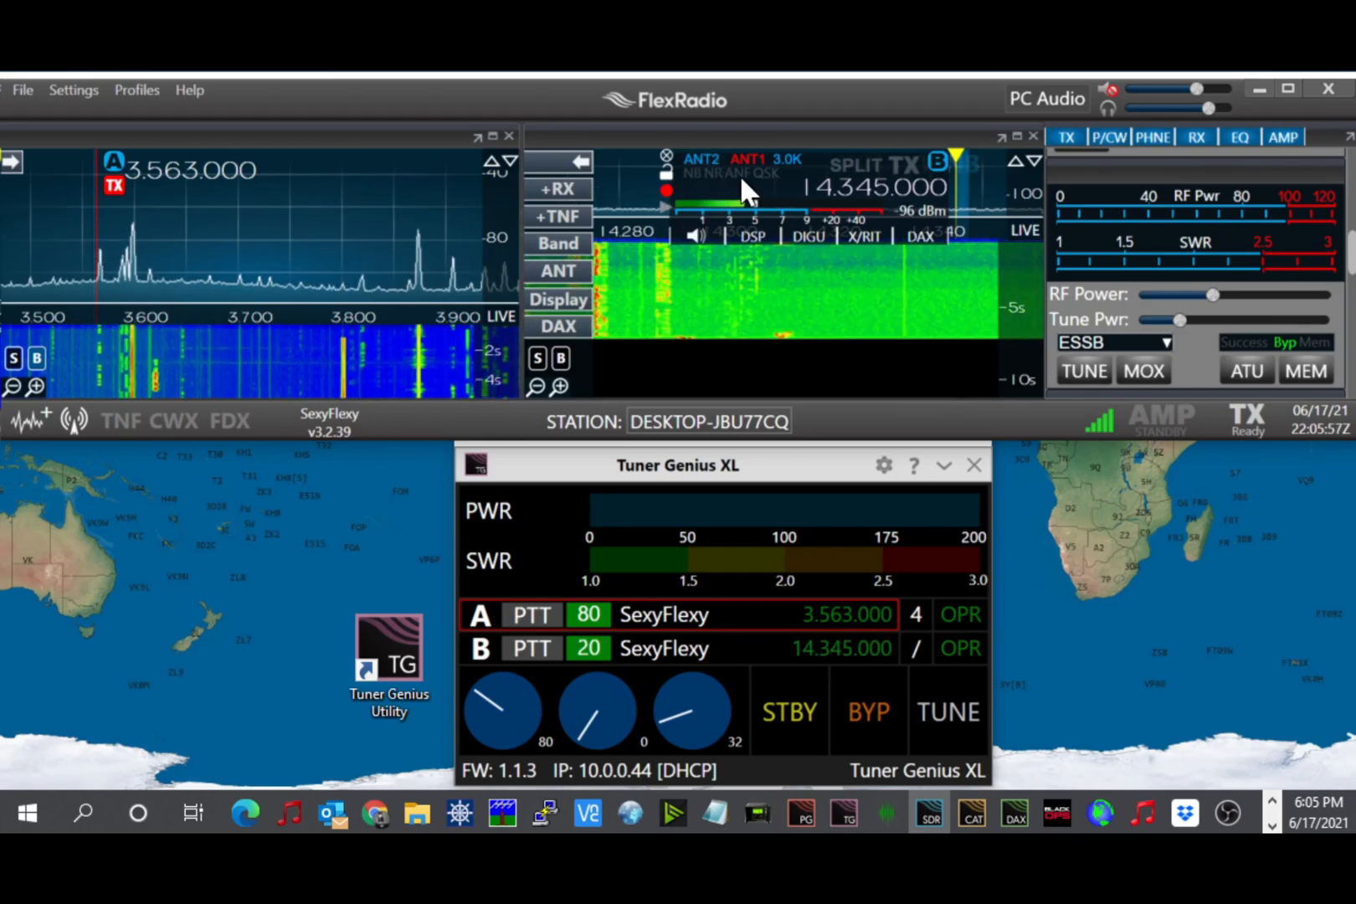
left_click(747, 159)
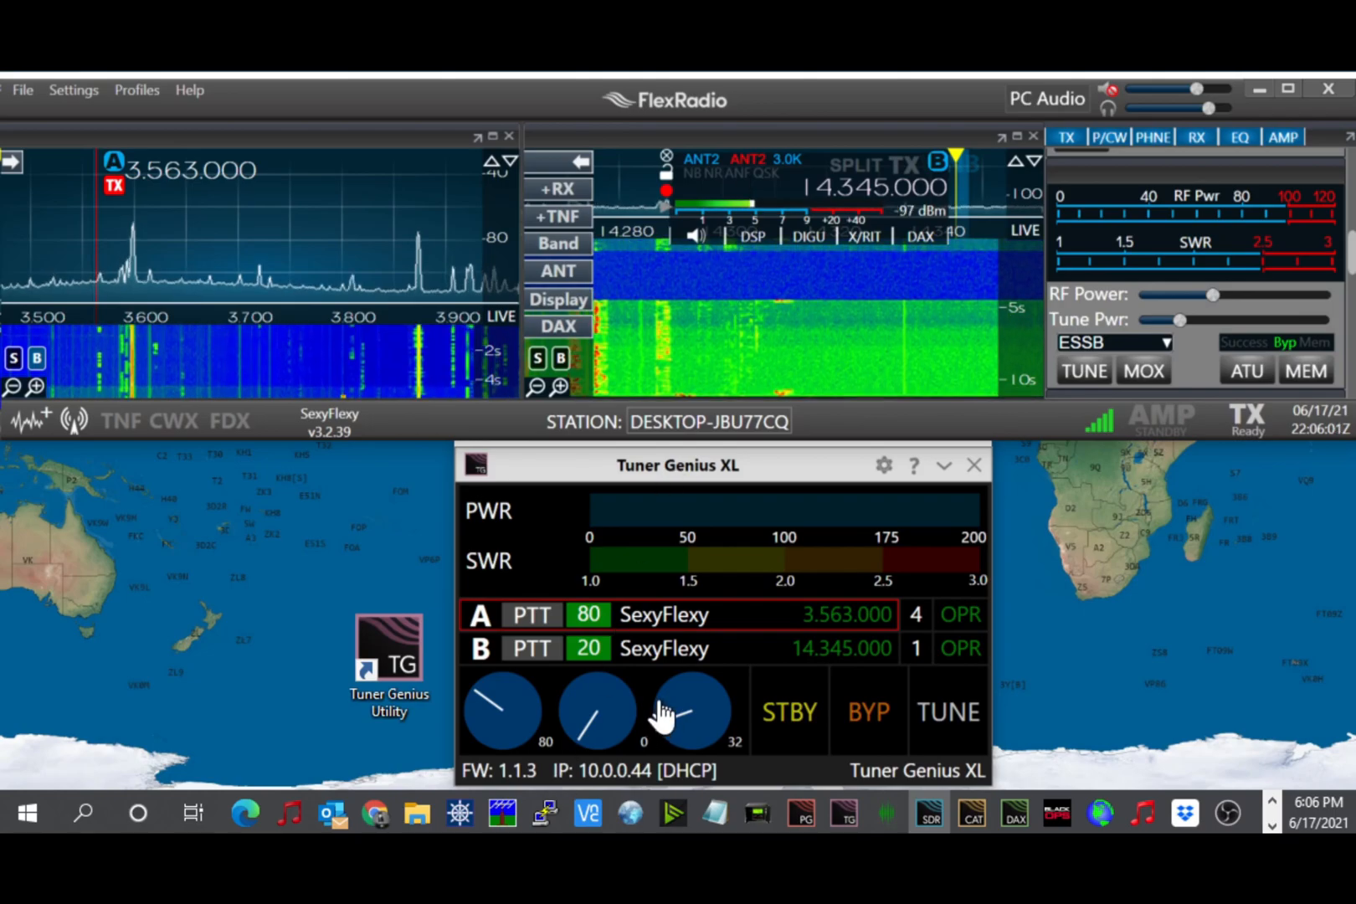
mouse_move(847, 648)
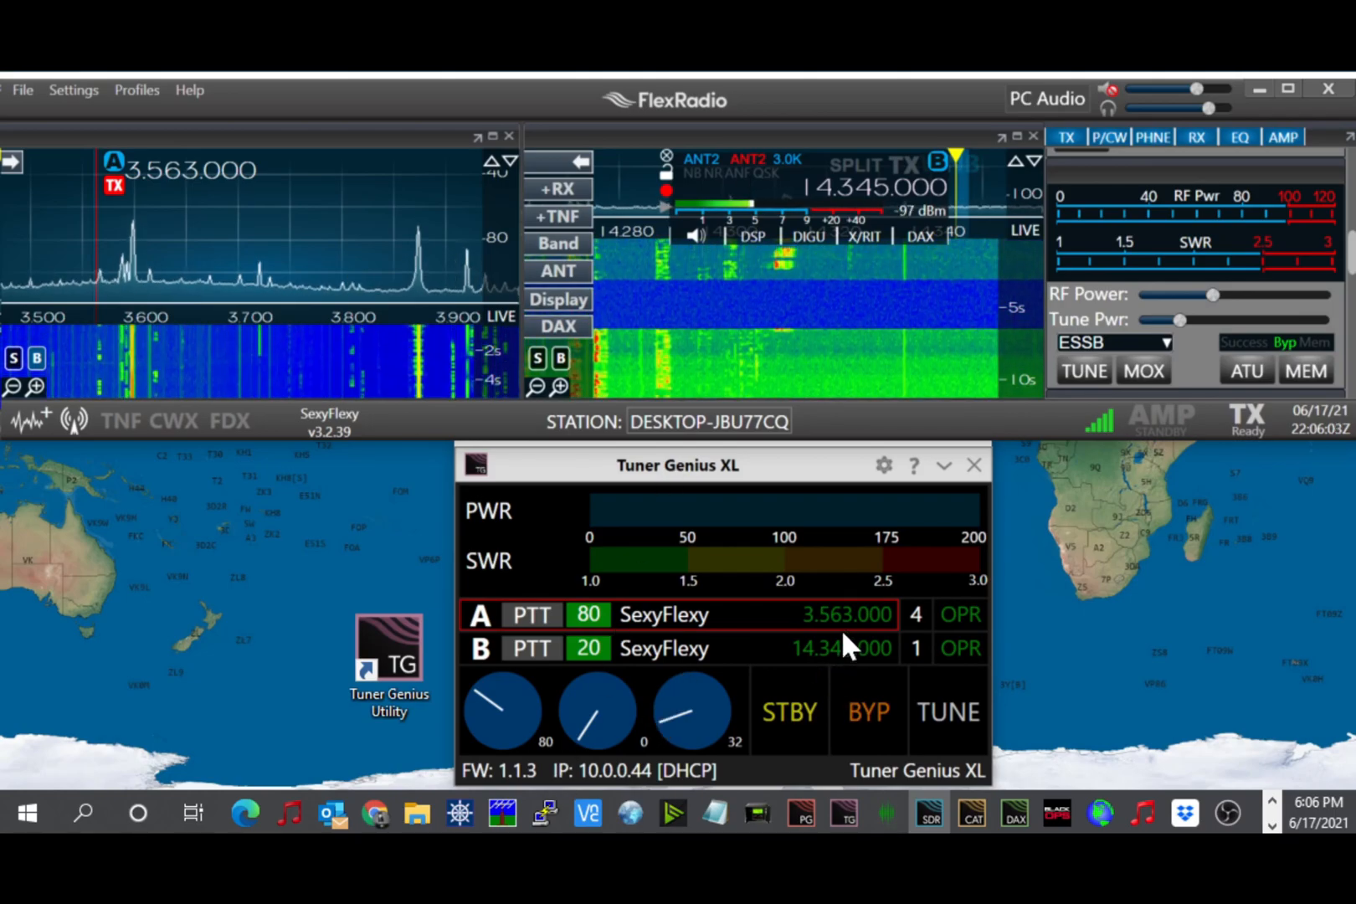
mouse_move(839, 669)
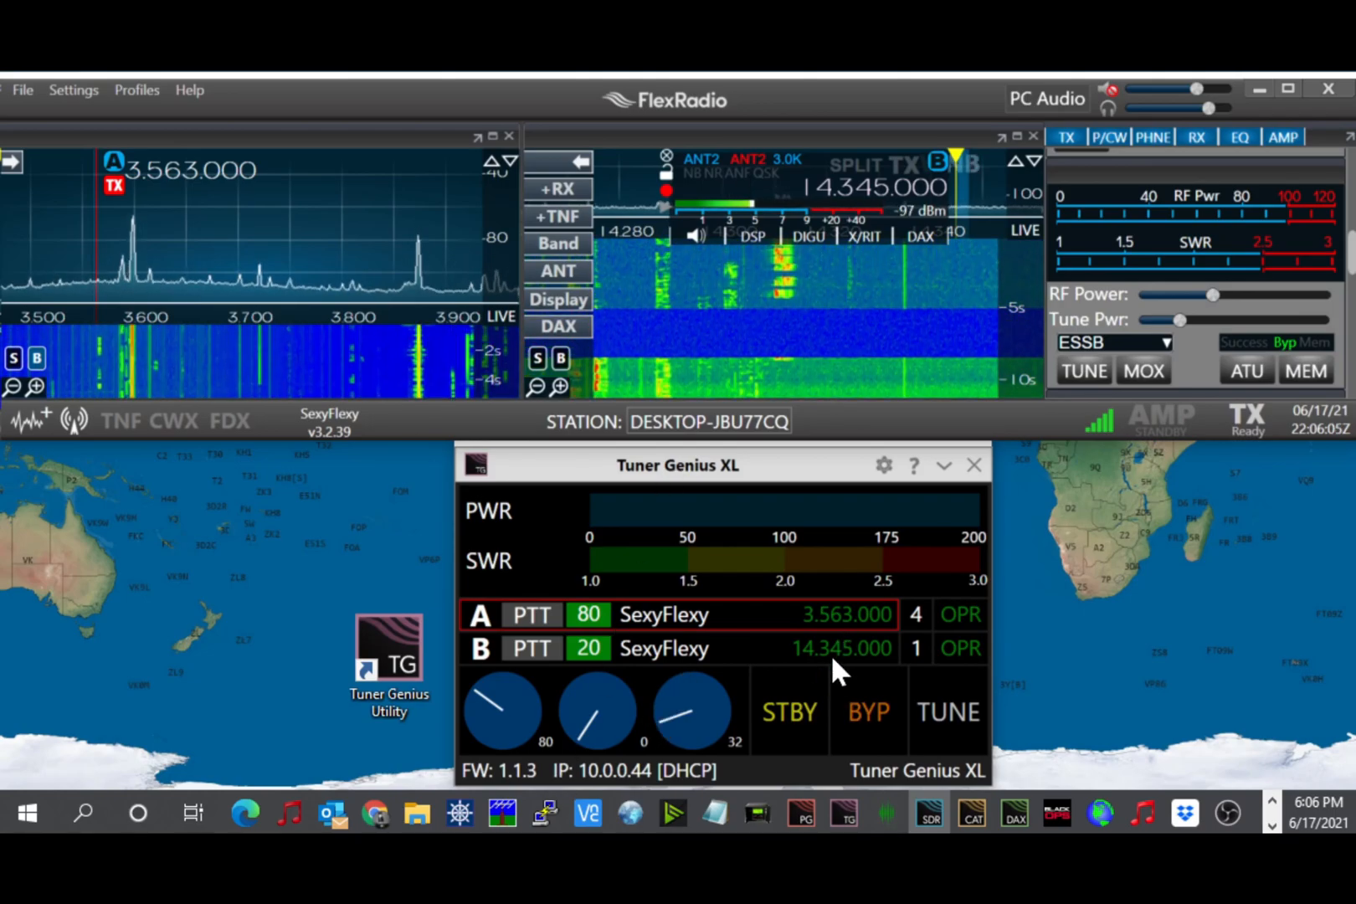